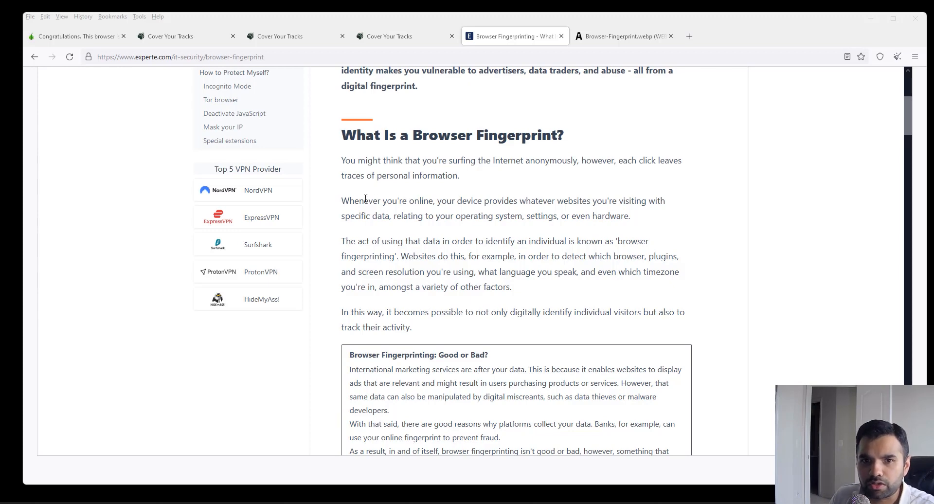
Step: Highlight the fingerprinting definition sentences, then view the Browser-Fingerprint.webp diagram tab
drag(361, 200, 497, 200)
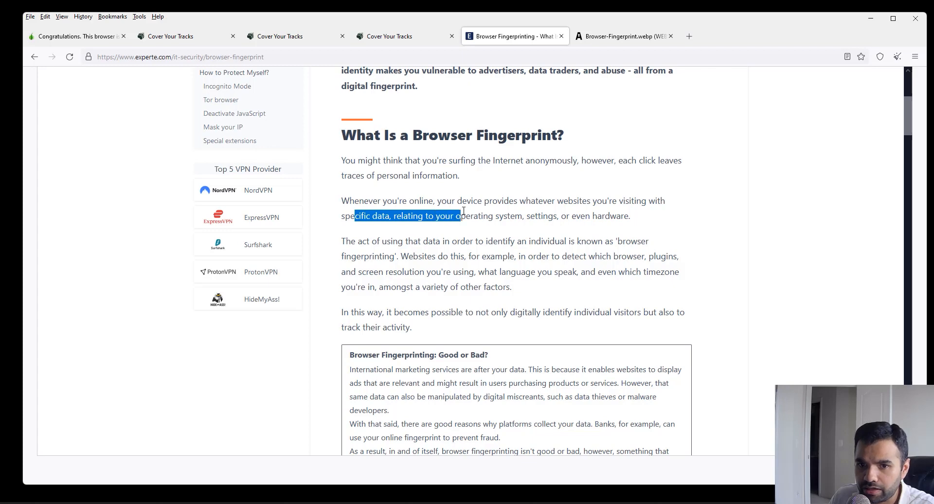
drag(459, 215, 622, 215)
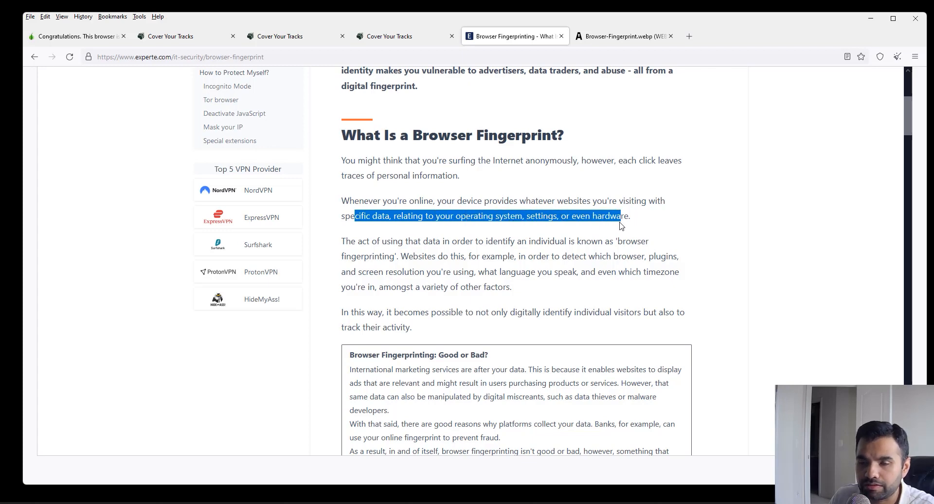
click(362, 241)
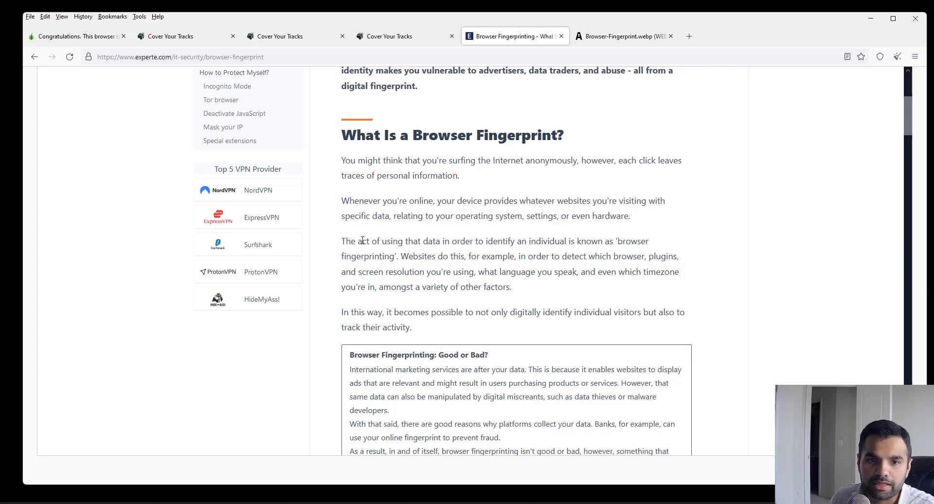
drag(347, 241, 546, 241)
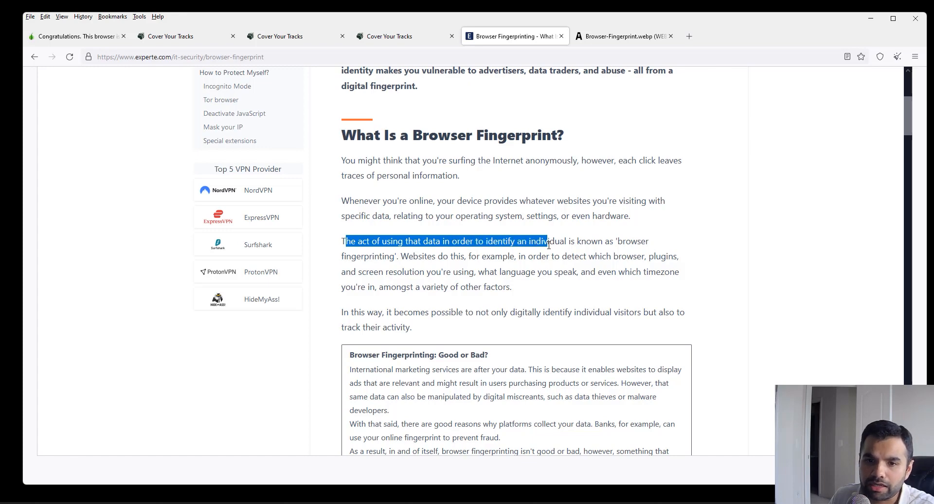
drag(548, 241, 619, 241)
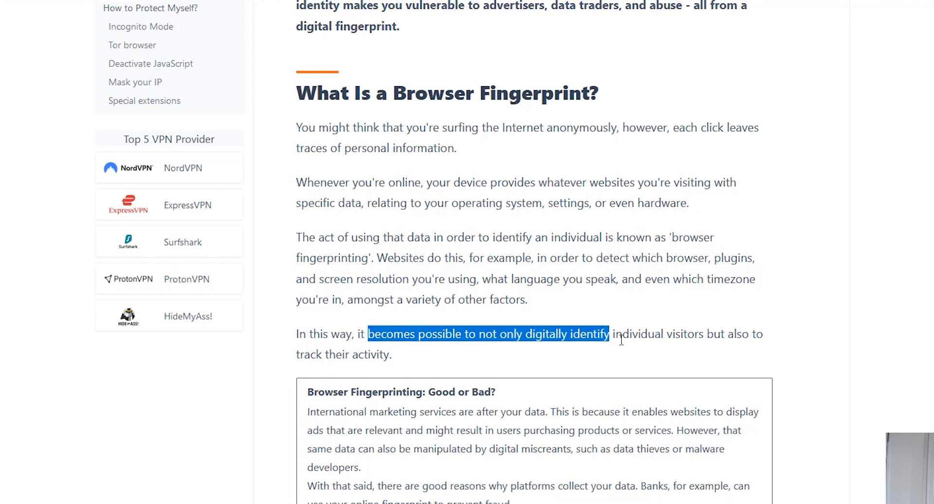
drag(609, 334, 703, 334)
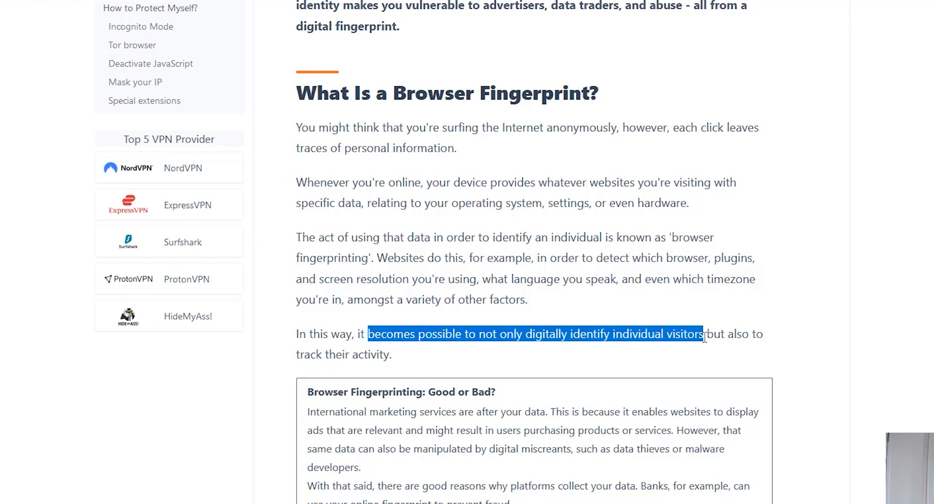
mouse_move(310, 354)
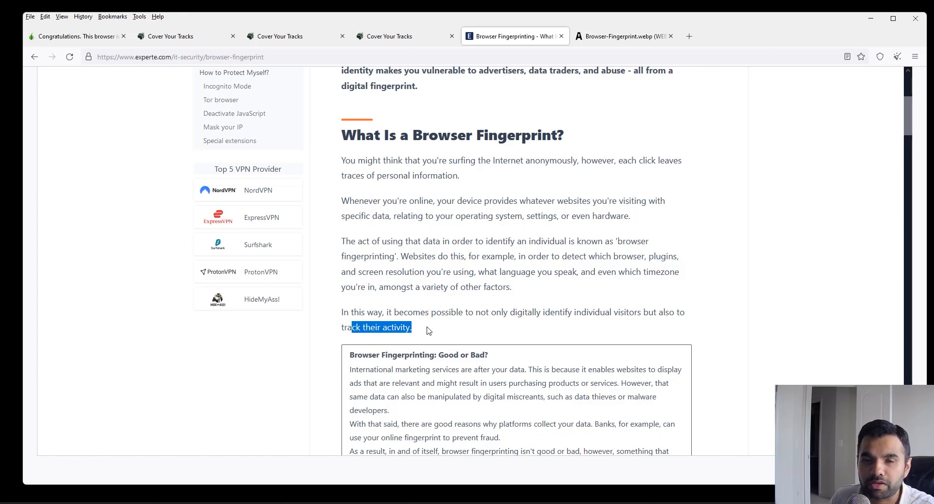
mouse_move(596, 113)
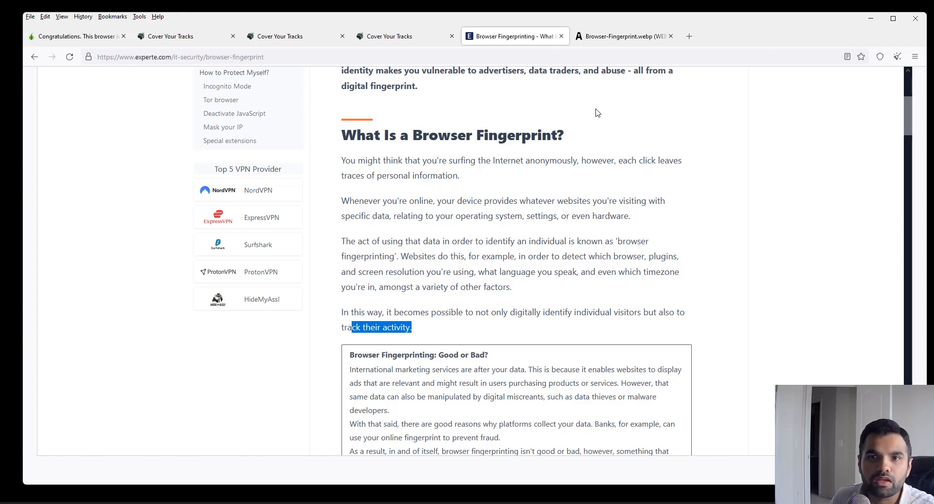
click(619, 36)
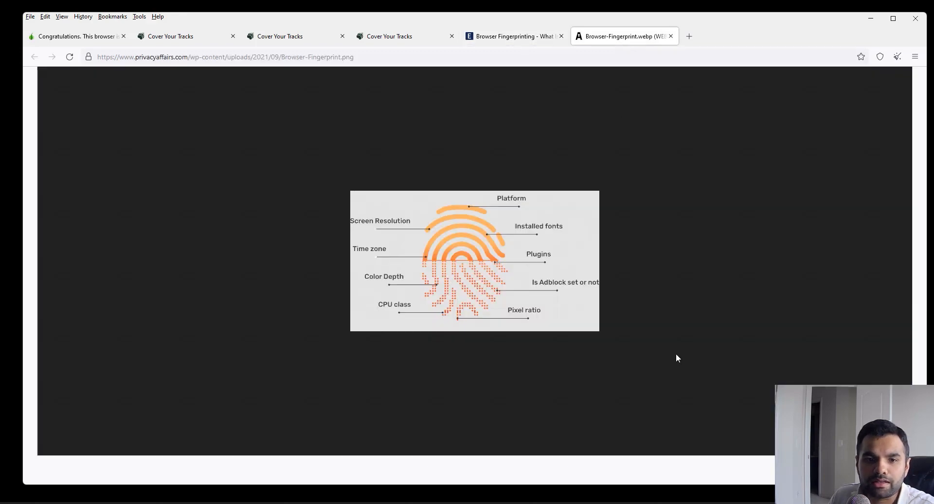
mouse_move(279, 187)
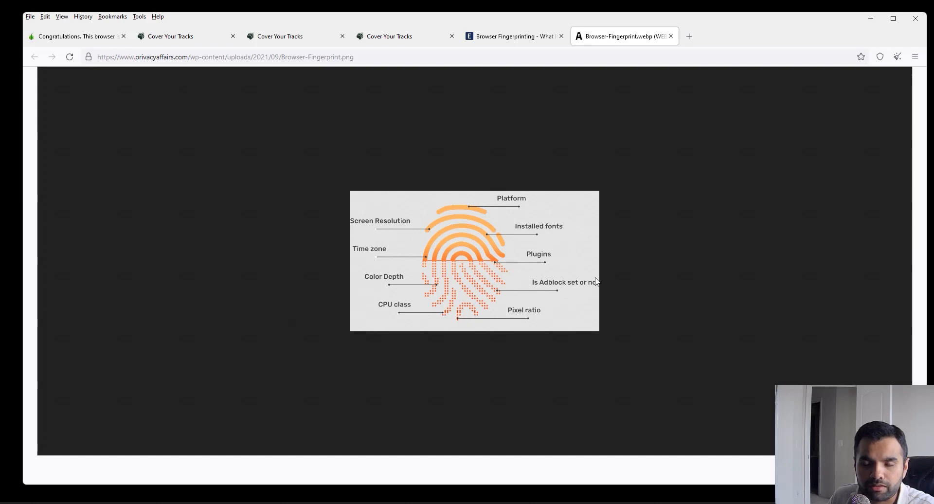
mouse_move(411, 211)
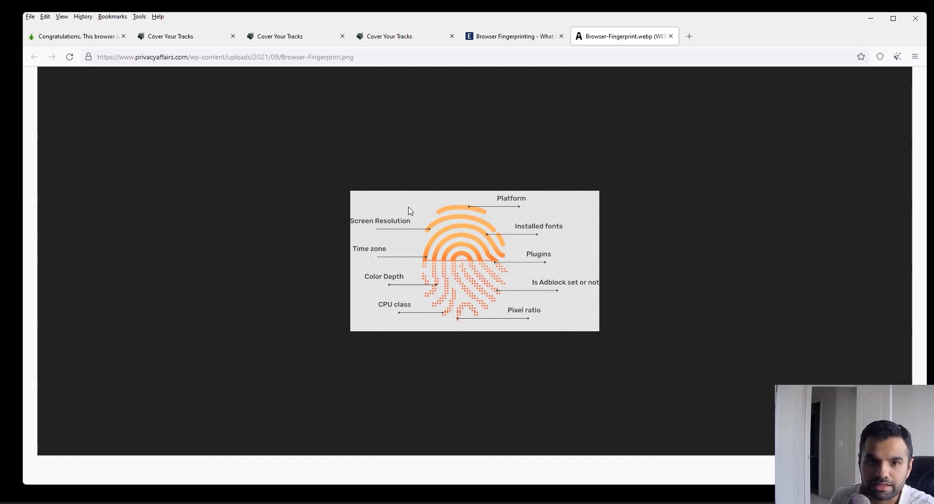
mouse_move(556, 206)
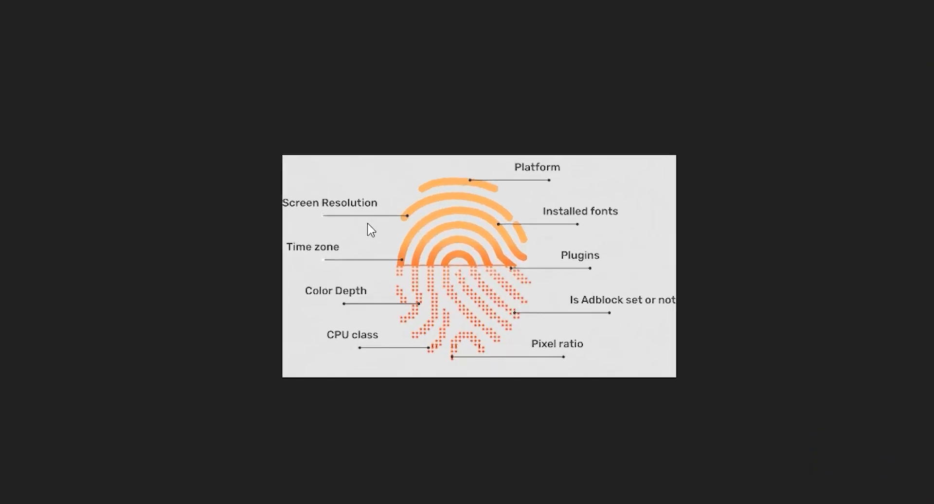
mouse_move(806, 157)
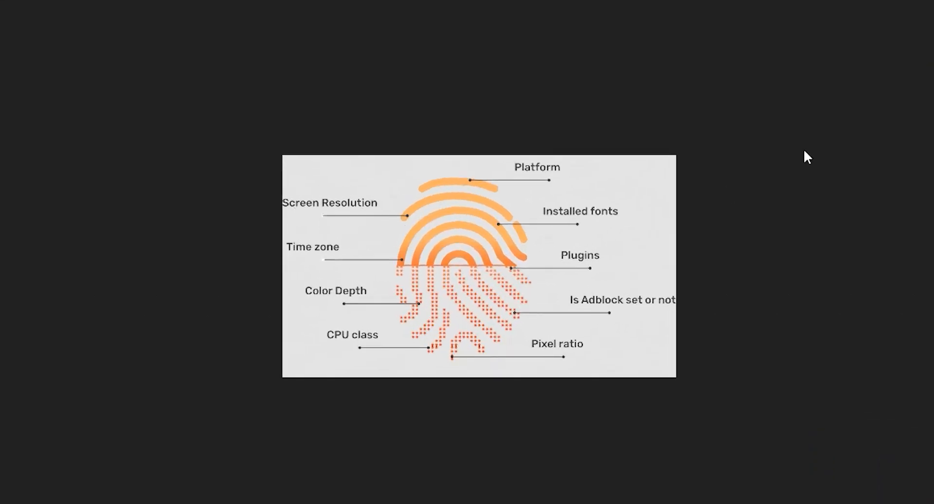
mouse_move(406, 426)
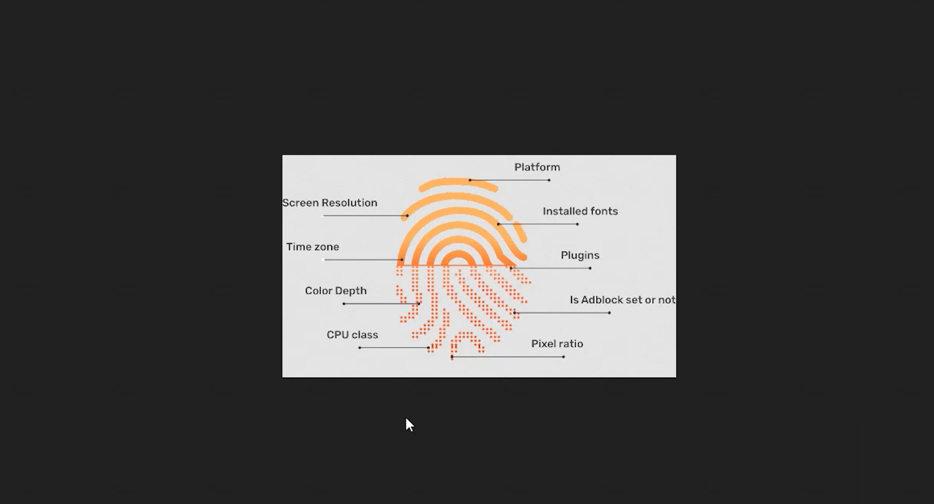
mouse_move(255, 258)
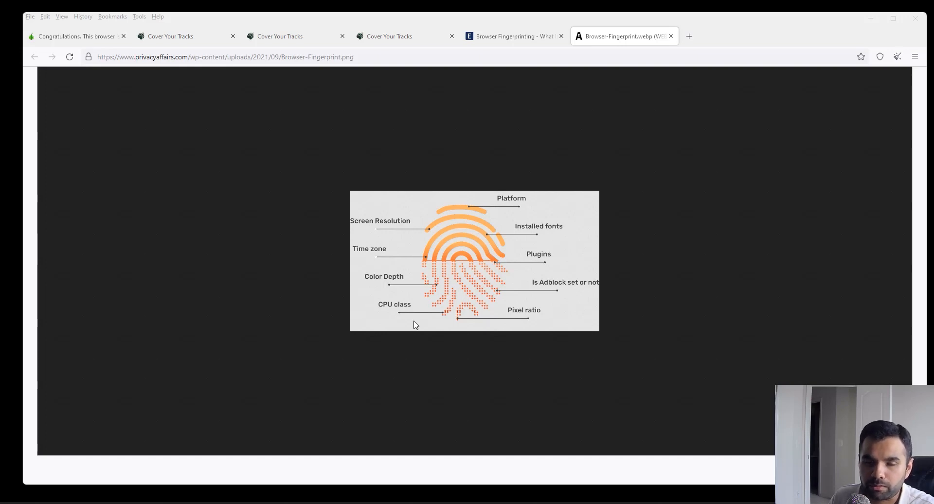
Step: Return to the check.torproject.org 'Congratulations' tab and open the Standard security level panel
click(76, 36)
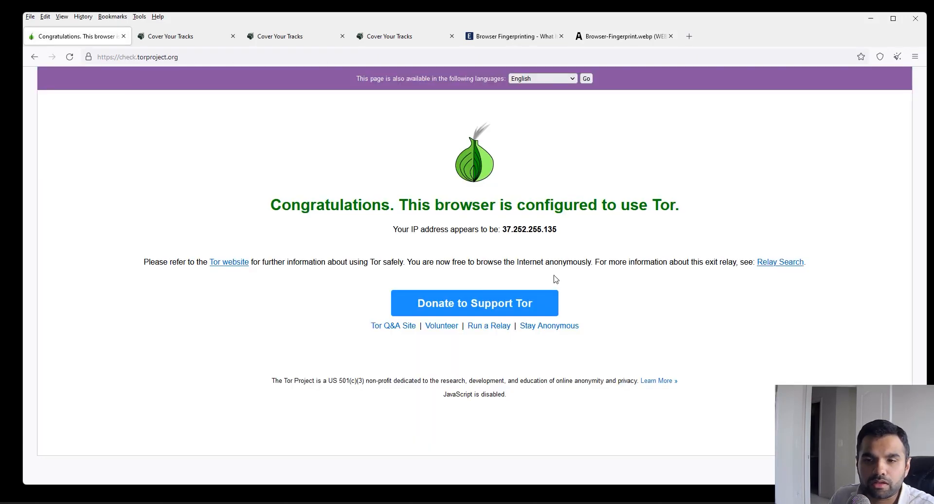
mouse_move(884, 85)
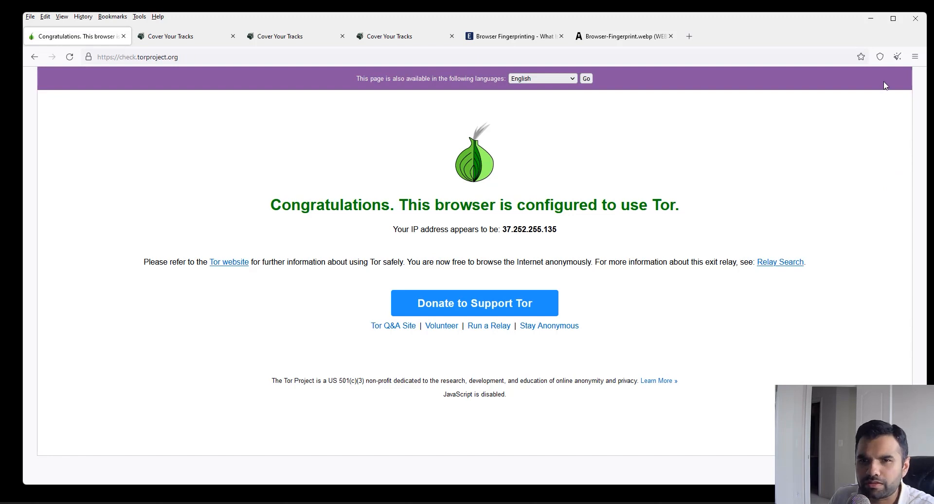
mouse_move(862, 135)
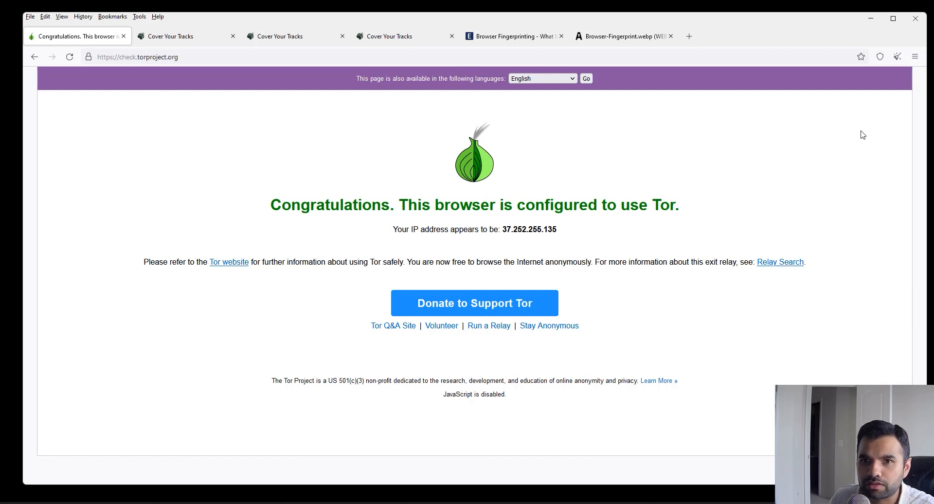
click(879, 56)
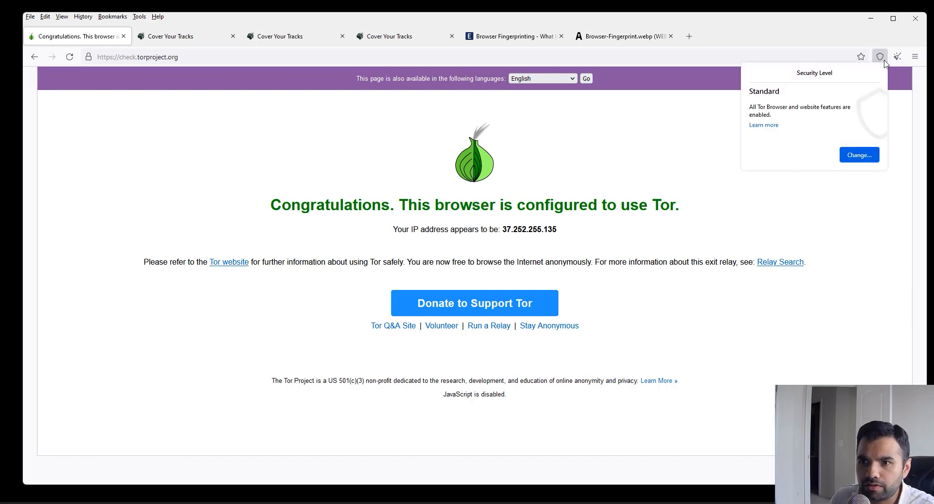
mouse_move(870, 77)
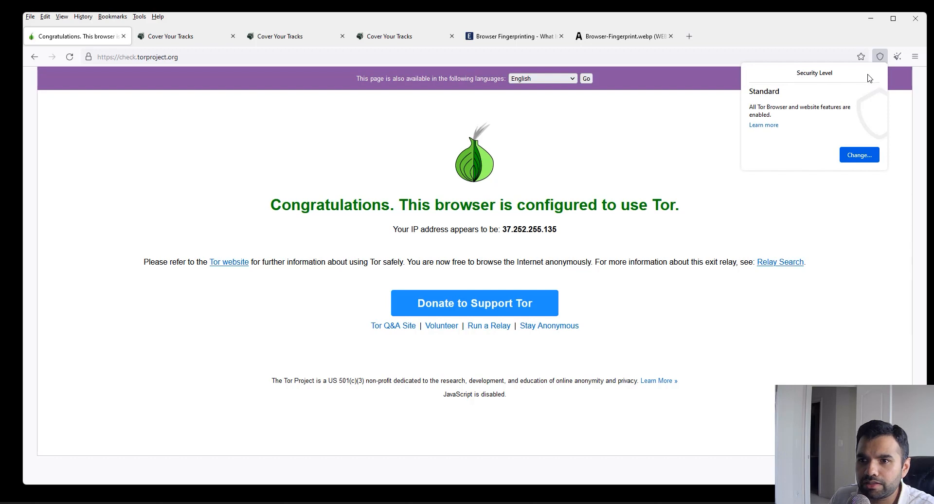
mouse_move(843, 125)
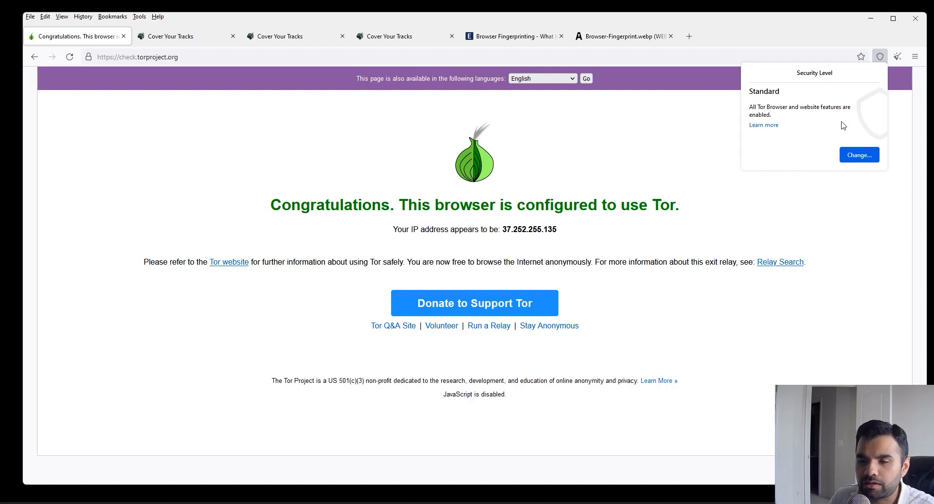
mouse_move(869, 144)
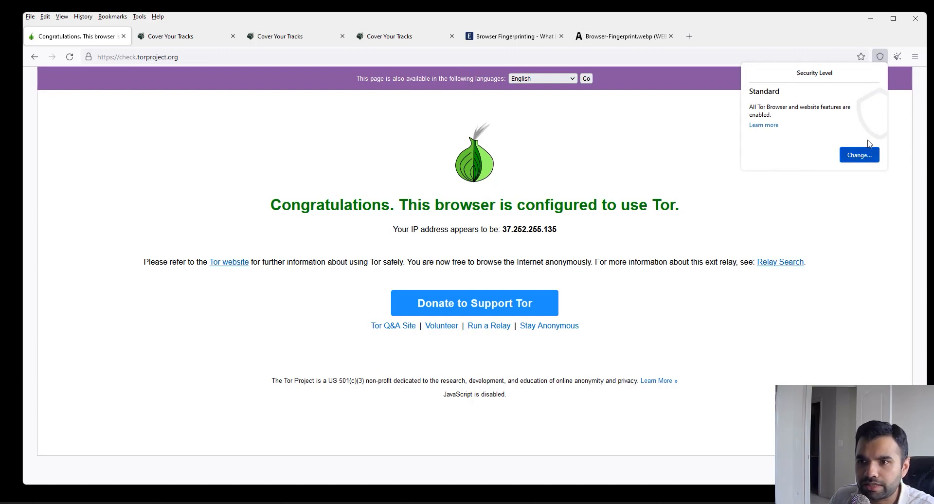
click(918, 57)
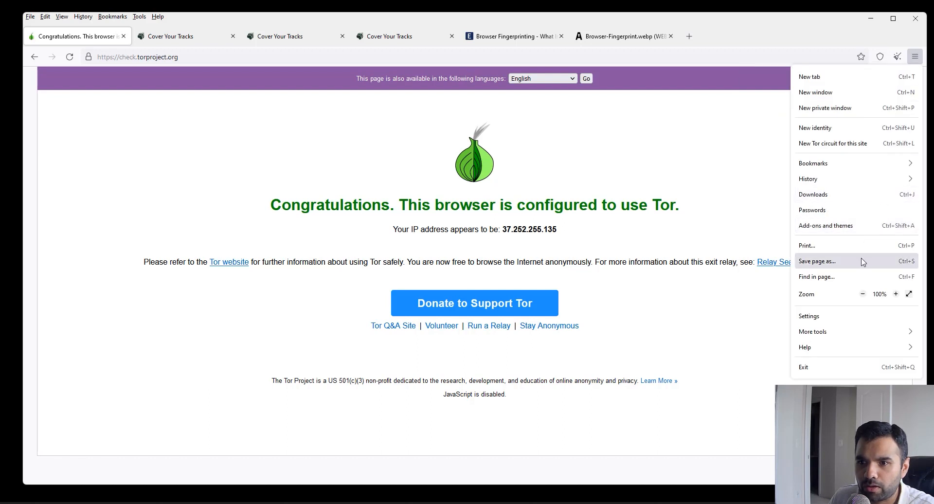
mouse_move(724, 161)
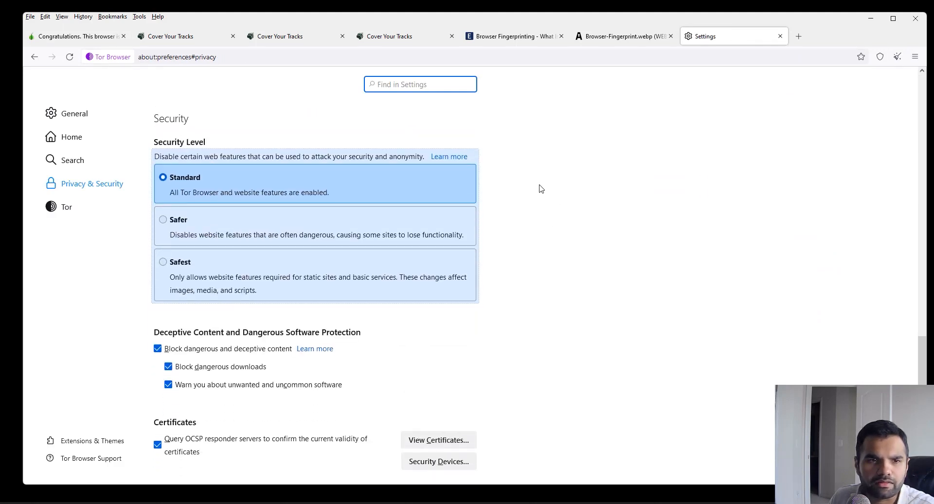
drag(173, 156, 302, 156)
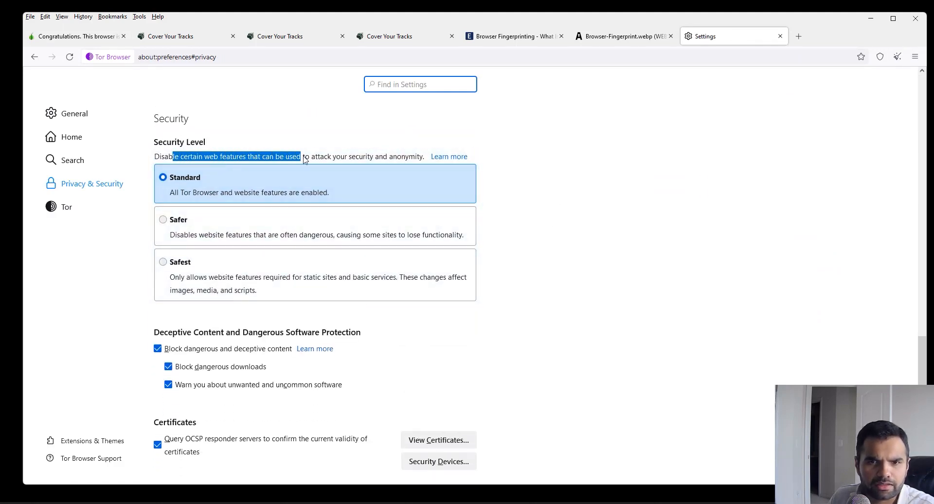
drag(300, 157, 417, 156)
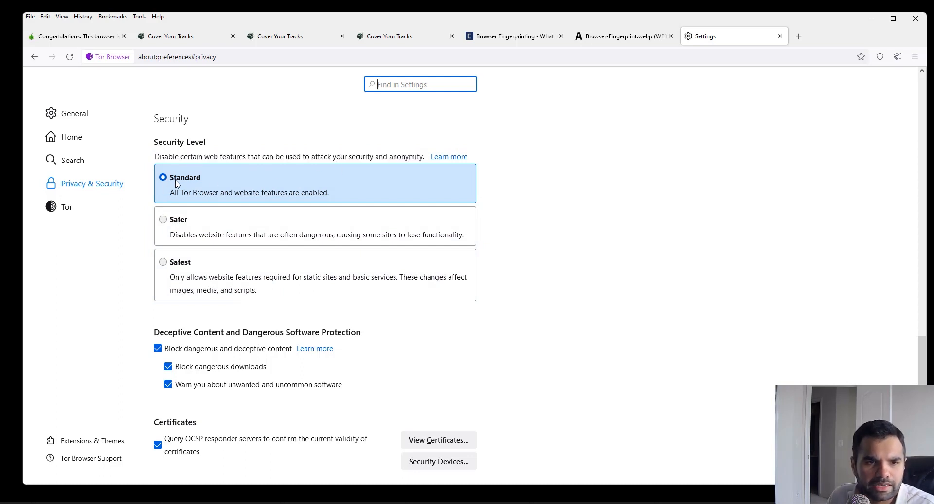
mouse_move(165, 208)
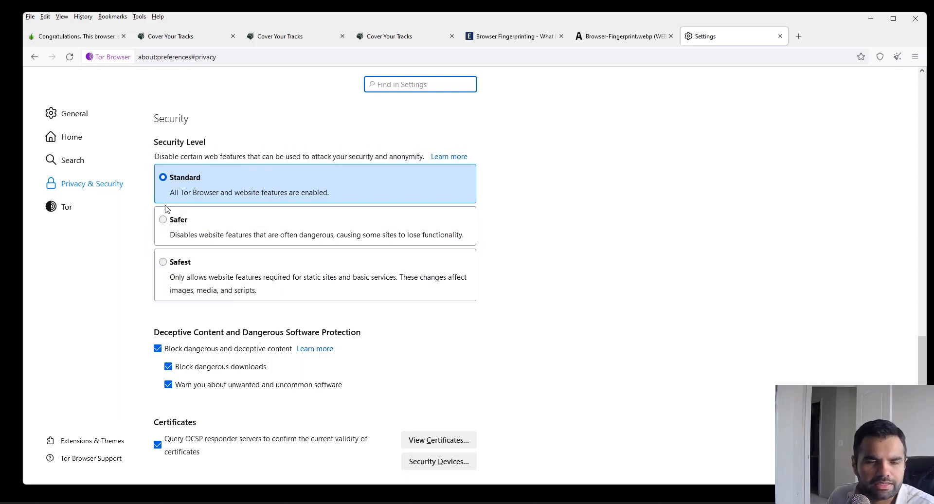
mouse_move(226, 206)
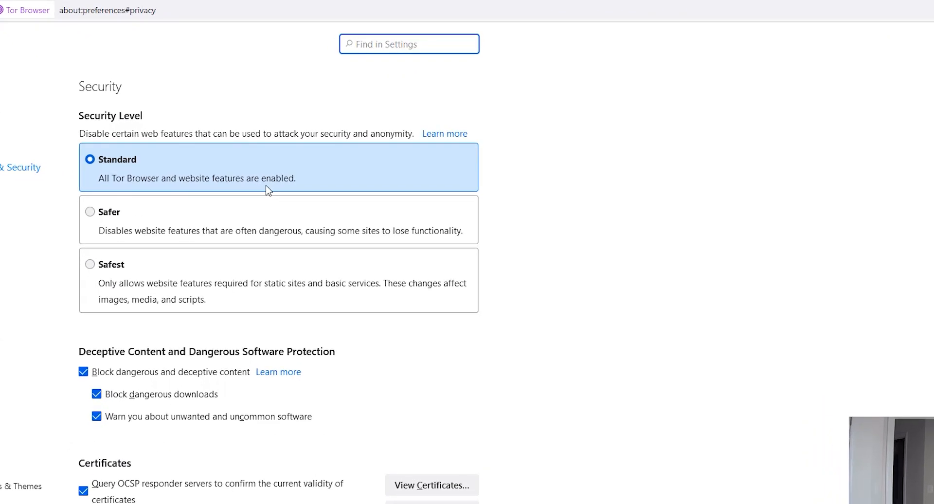
click(408, 44)
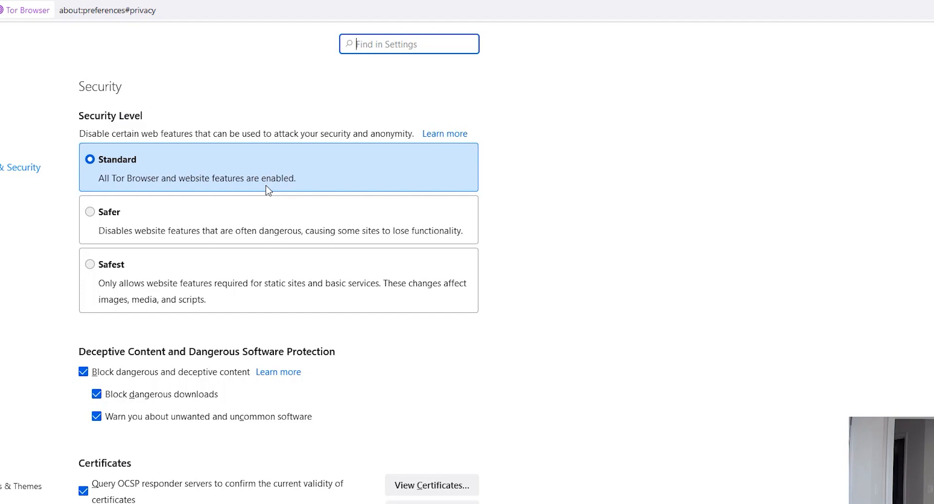
mouse_move(109, 219)
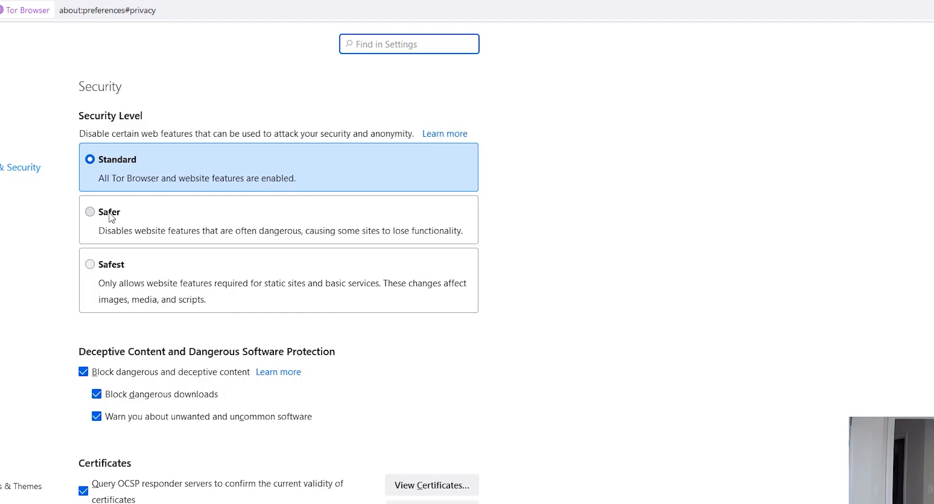
mouse_move(163, 236)
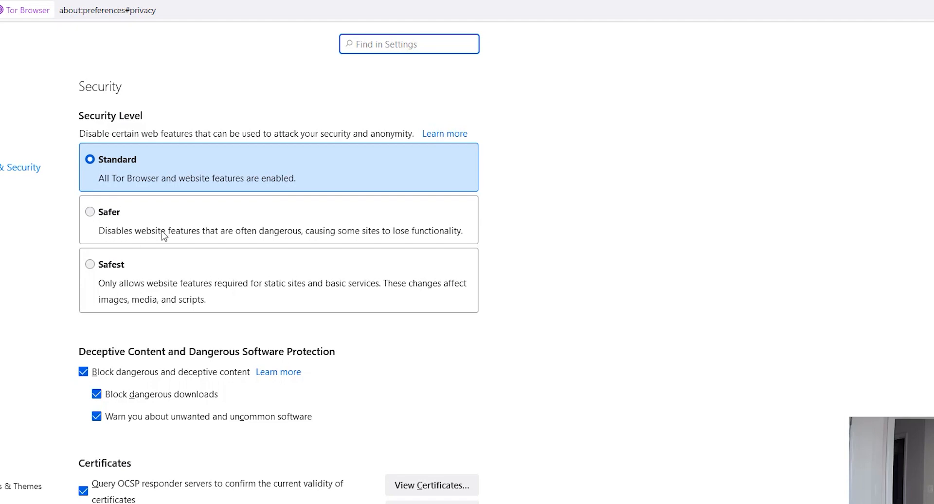
Step: Select Safer under Security Level in Privacy & Security settings
click(90, 211)
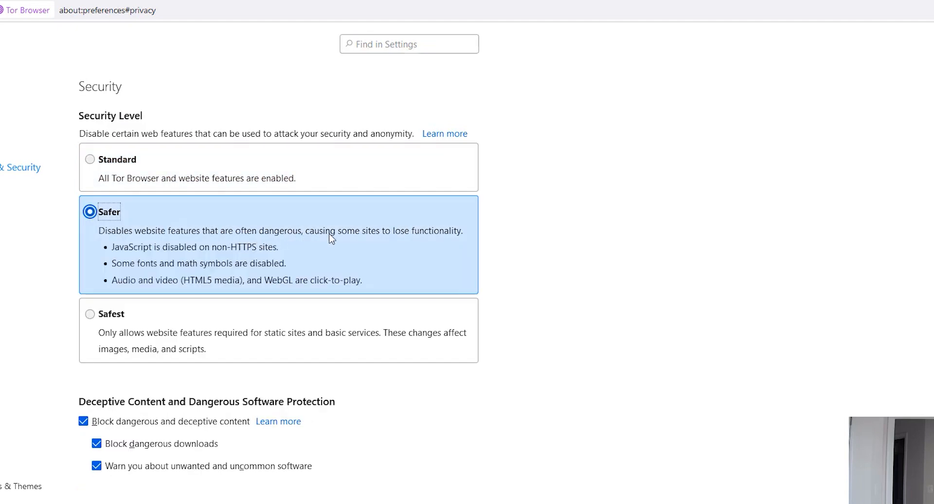
mouse_move(451, 239)
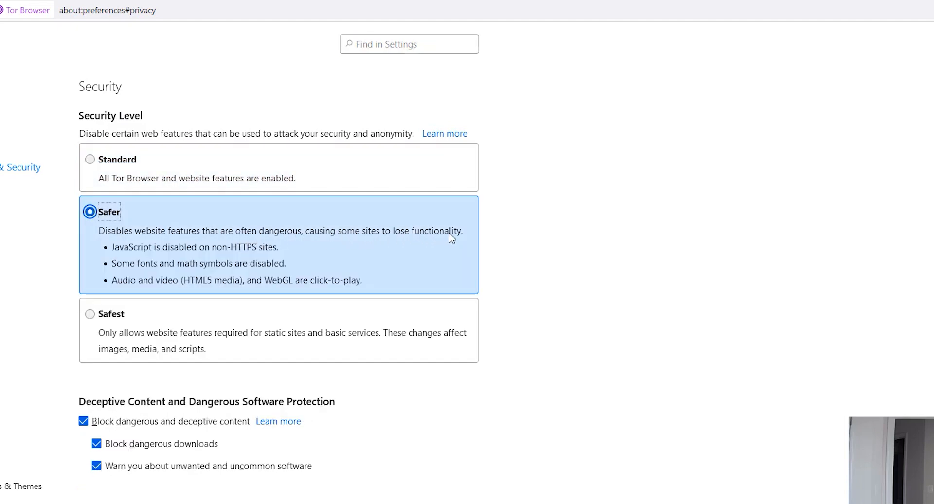
mouse_move(269, 254)
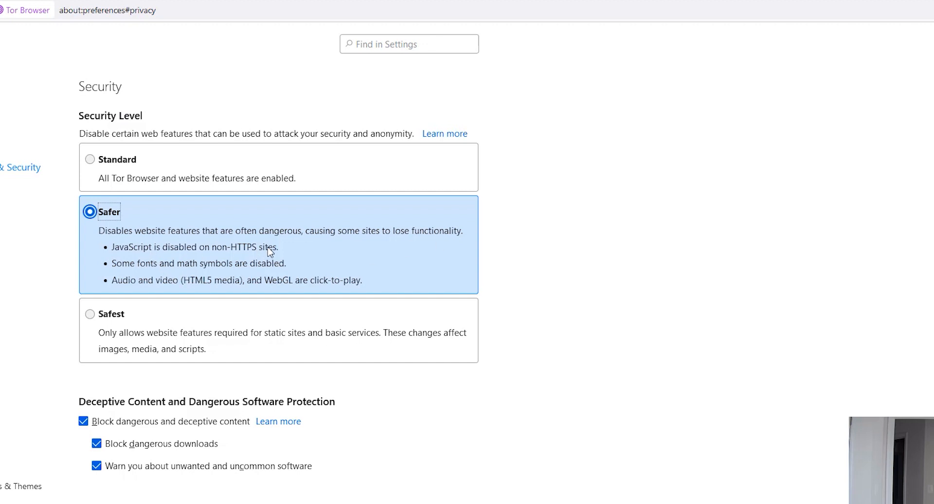
mouse_move(145, 271)
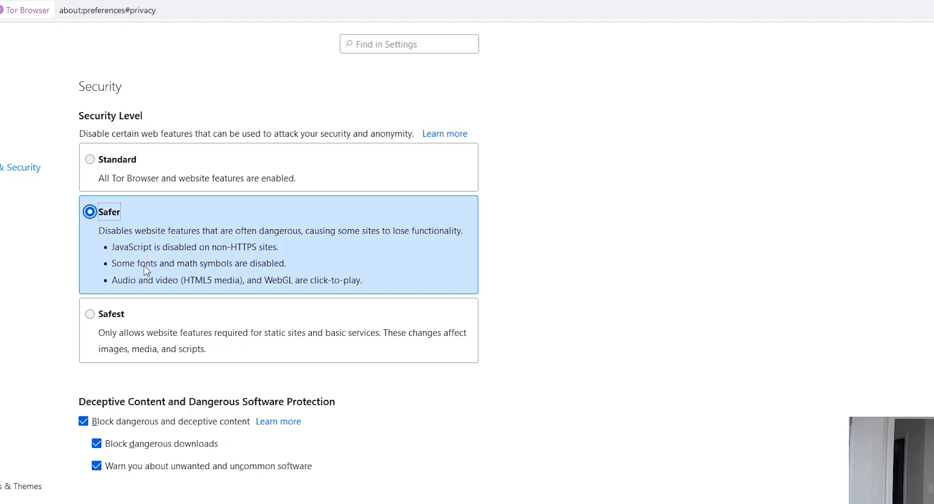
mouse_move(236, 277)
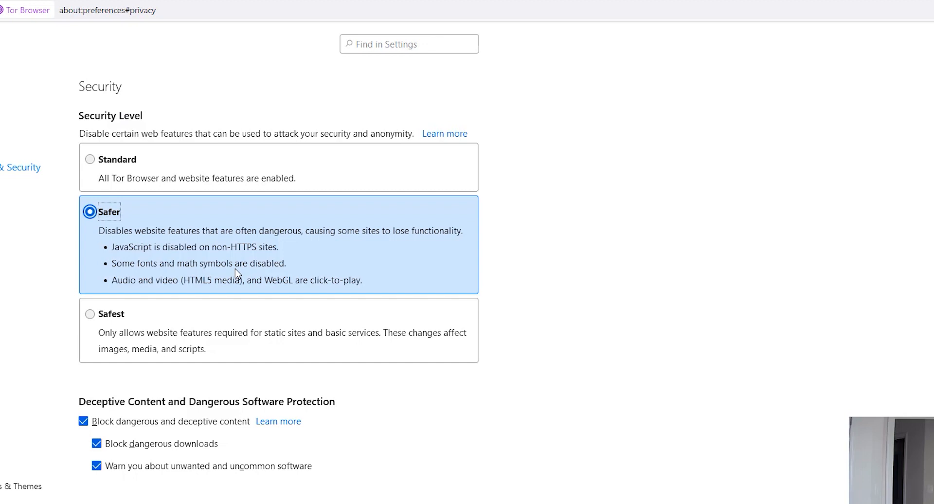
mouse_move(142, 292)
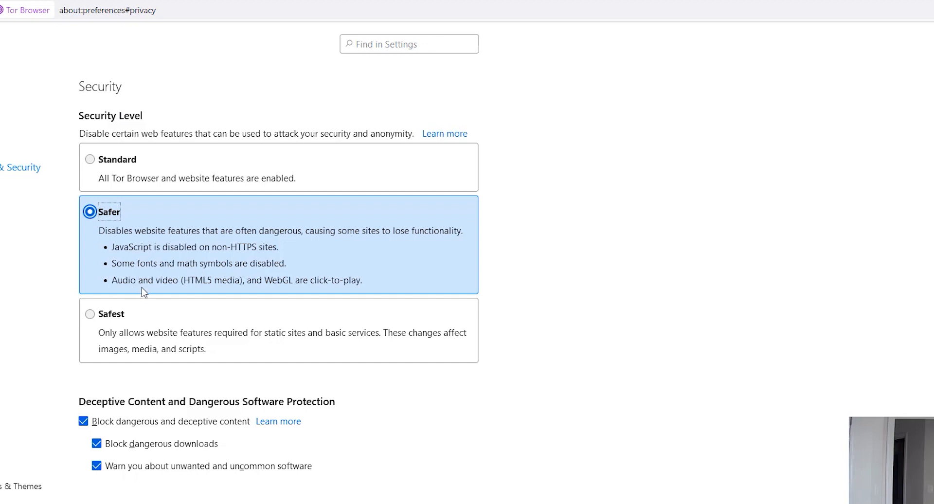
mouse_move(315, 289)
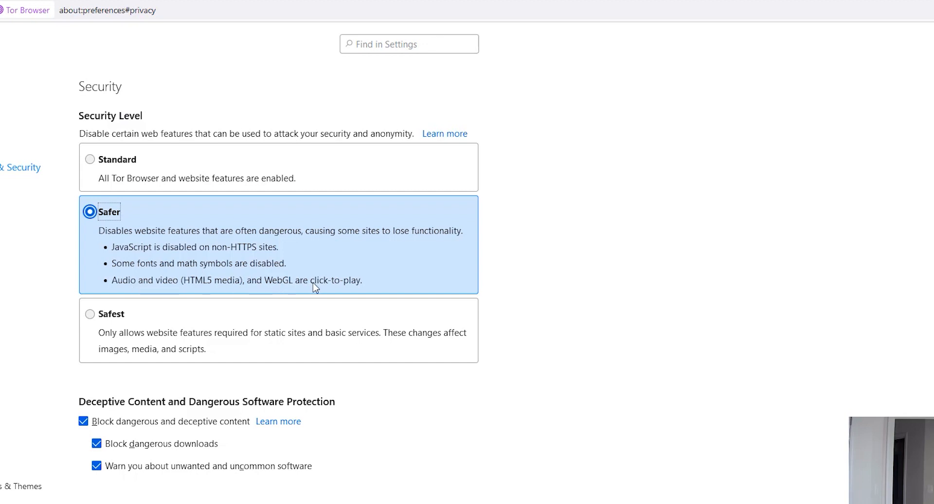
mouse_move(354, 295)
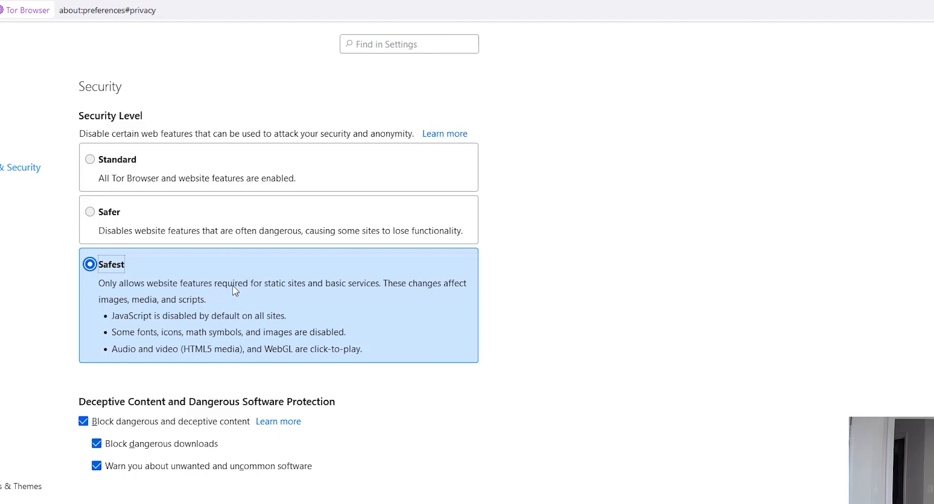
mouse_move(369, 292)
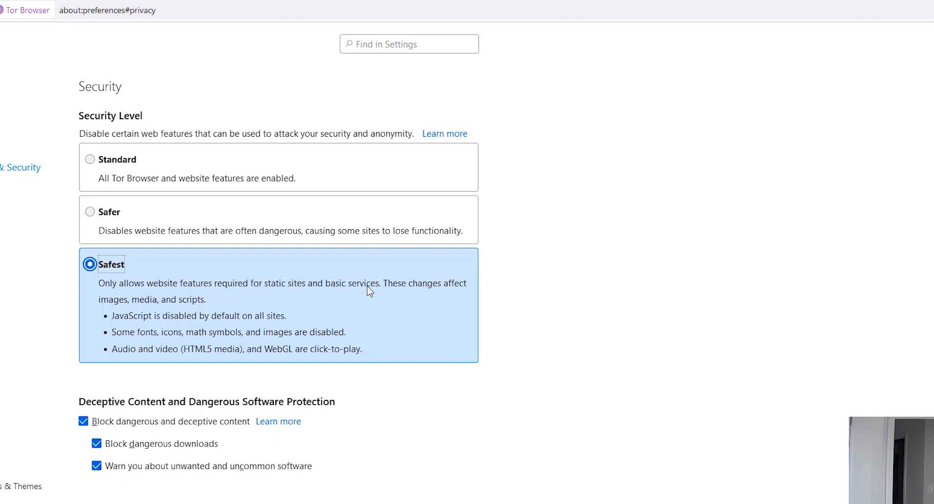
mouse_move(255, 327)
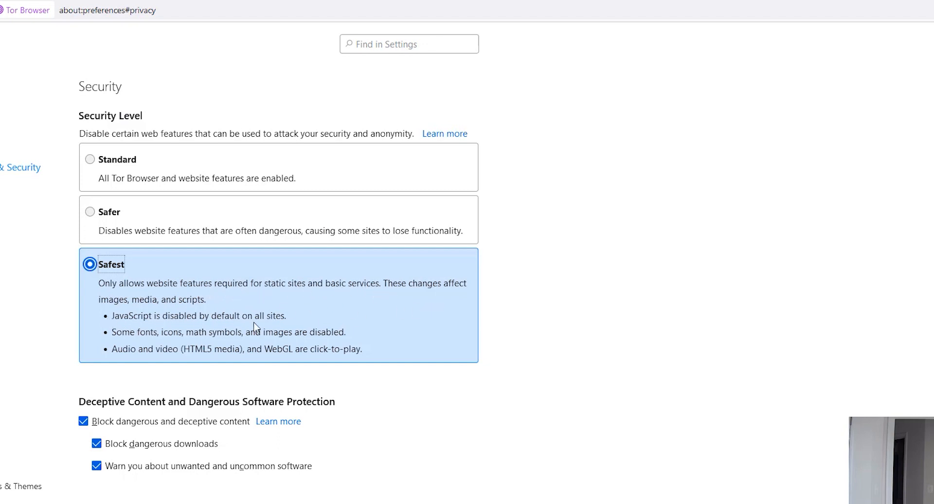
mouse_move(191, 310)
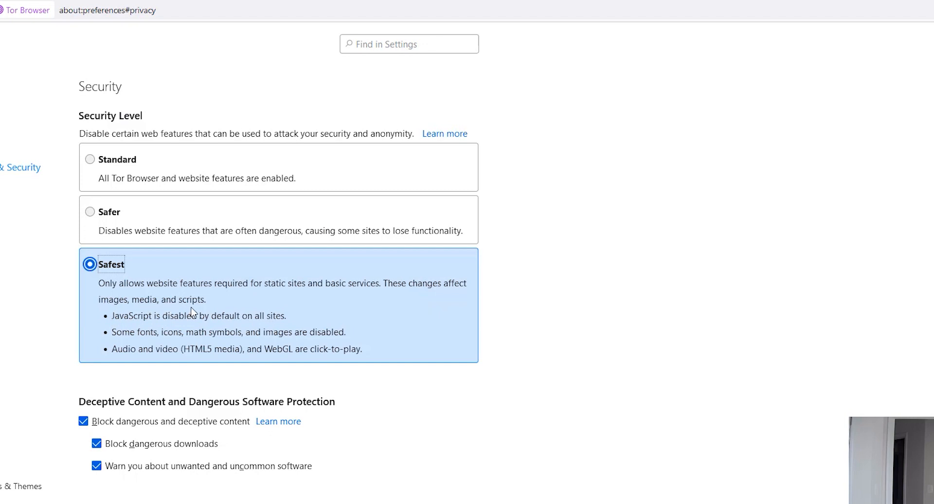
mouse_move(238, 330)
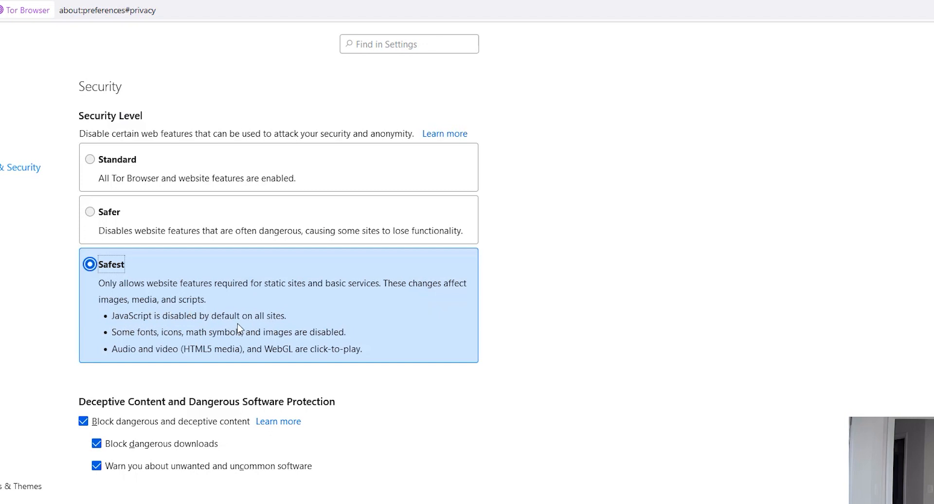
mouse_move(218, 255)
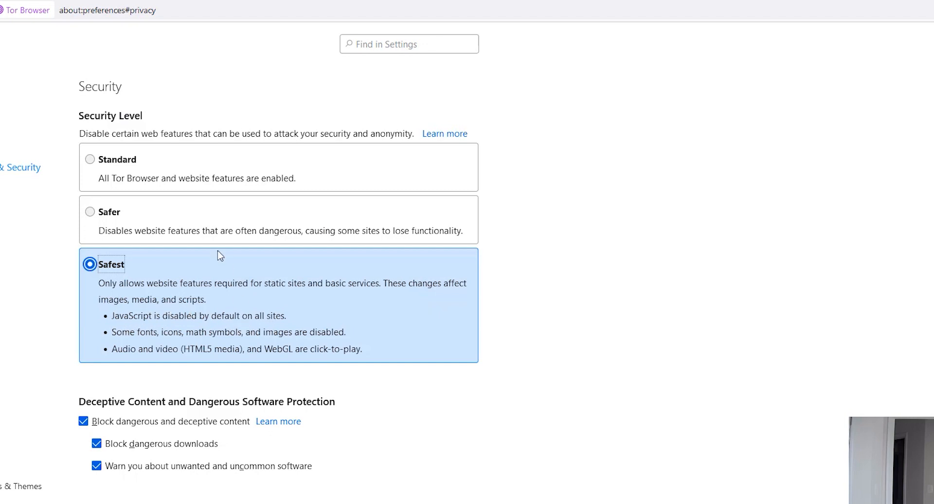
Step: Briefly pick Safer, then settle on the Safest security level
click(89, 211)
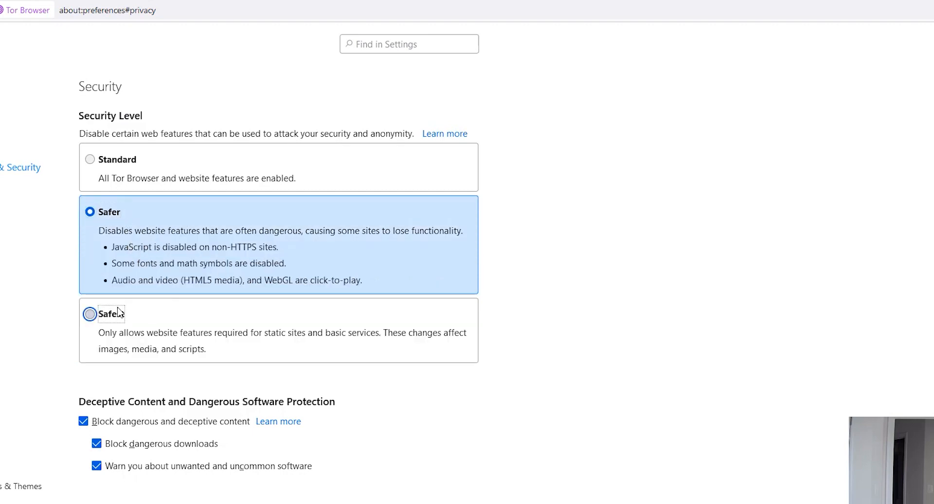
click(89, 314)
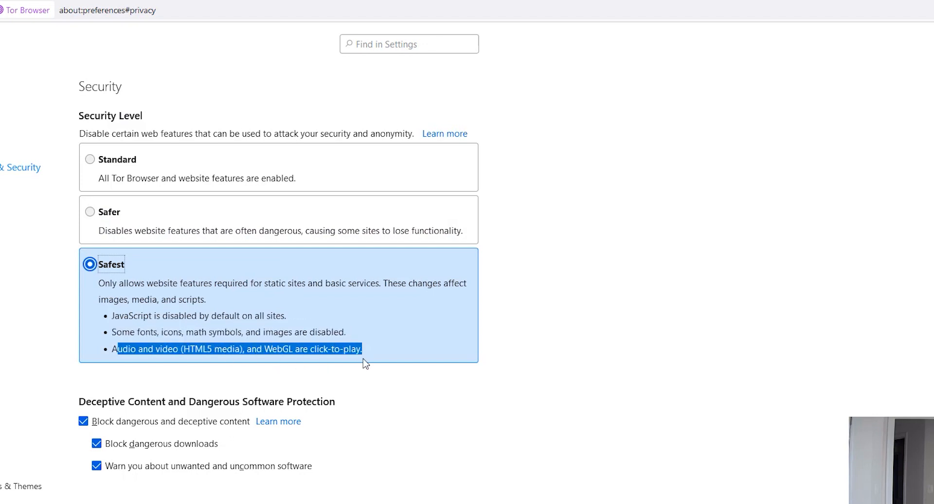
mouse_move(226, 174)
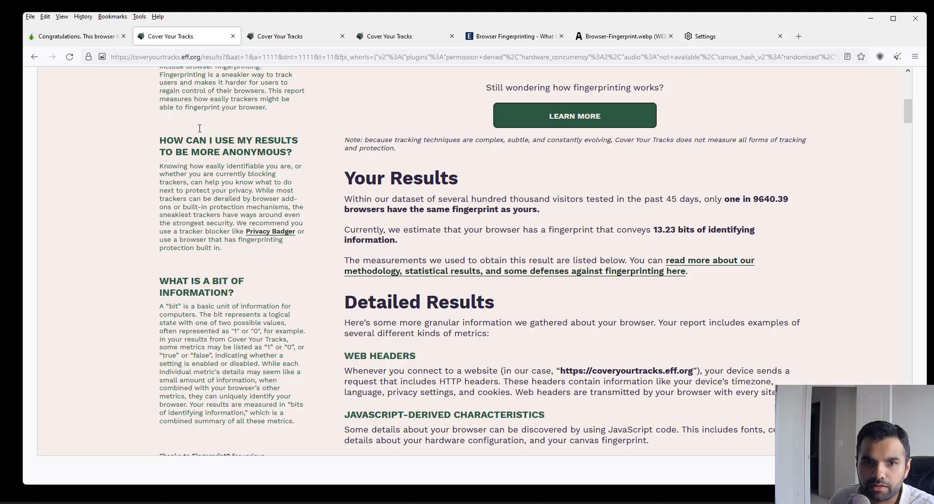
Step: Scroll to the top of the Cover Your Tracks results and highlight the verdict sentence
scroll(up, 3)
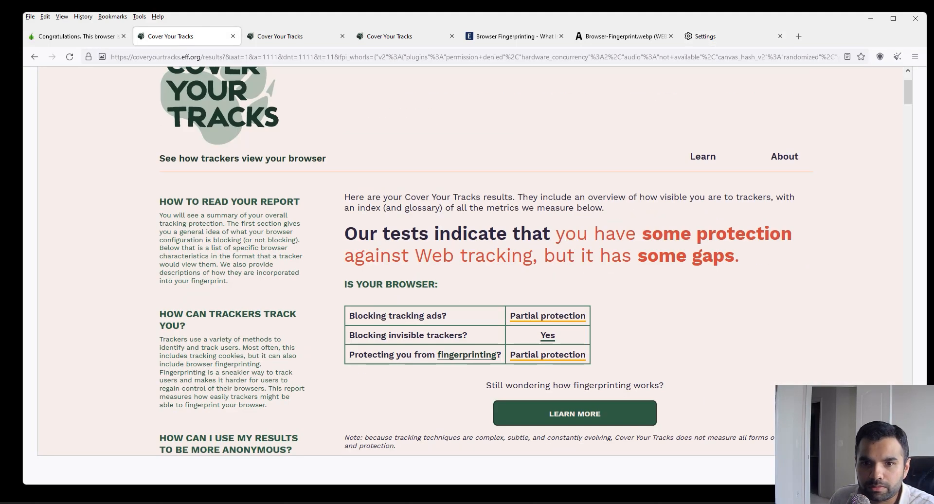
drag(428, 233, 603, 233)
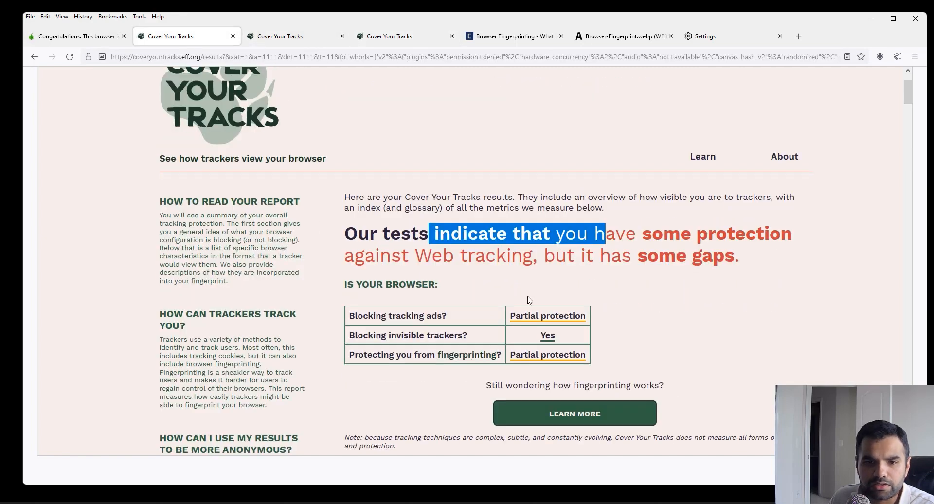
click(651, 280)
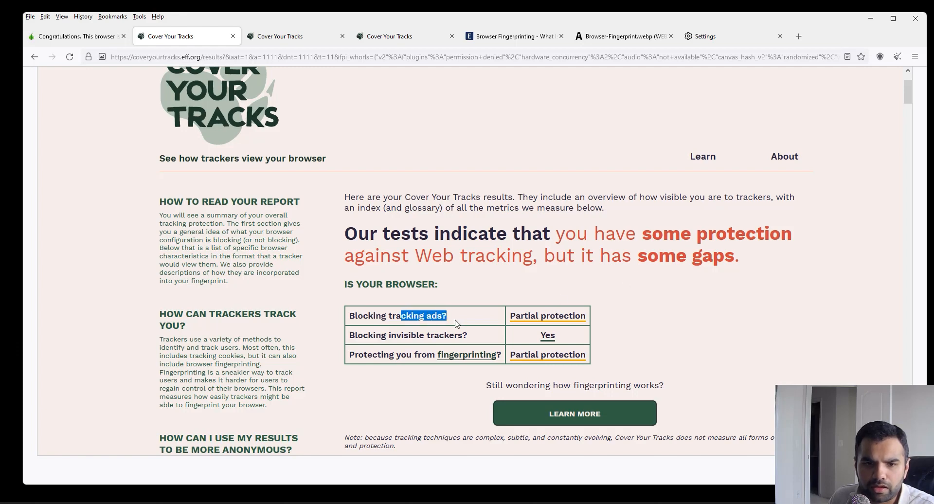
scroll(down, 3)
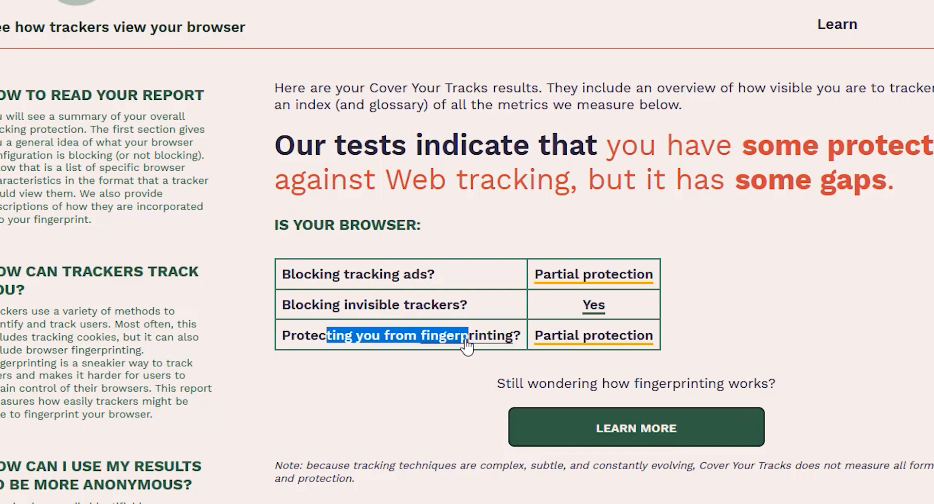
Step: Scroll to Your Results and highlight the 45-day statistic, 1 in 9640.39 and 13.23 bits
scroll(down, 3)
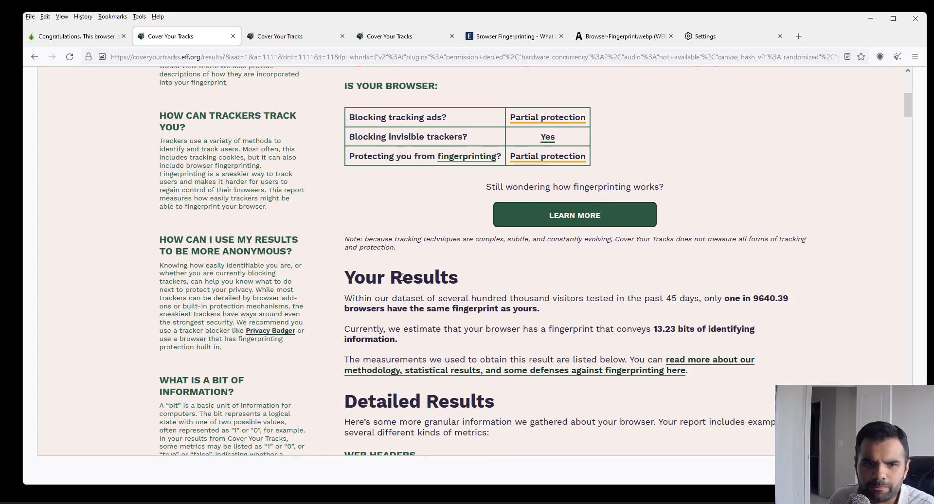
drag(352, 297, 424, 297)
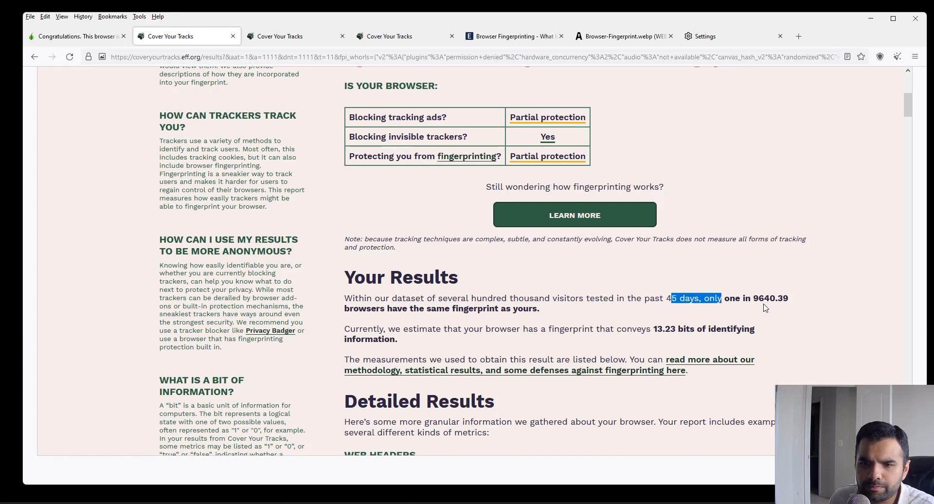
drag(670, 298, 778, 298)
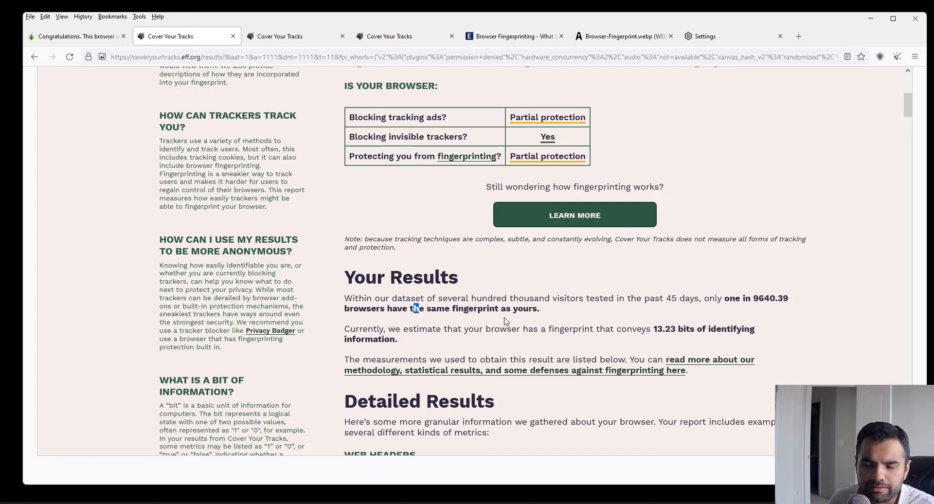
drag(417, 308, 539, 308)
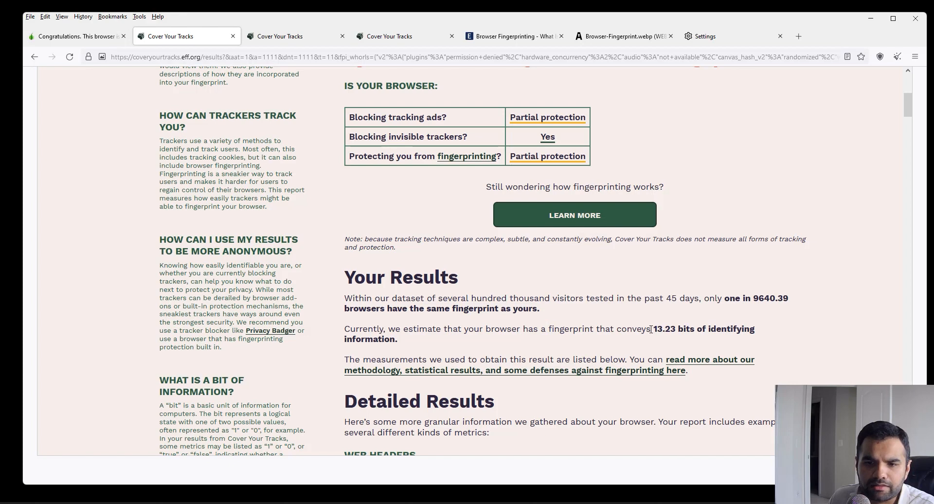
drag(651, 328, 705, 329)
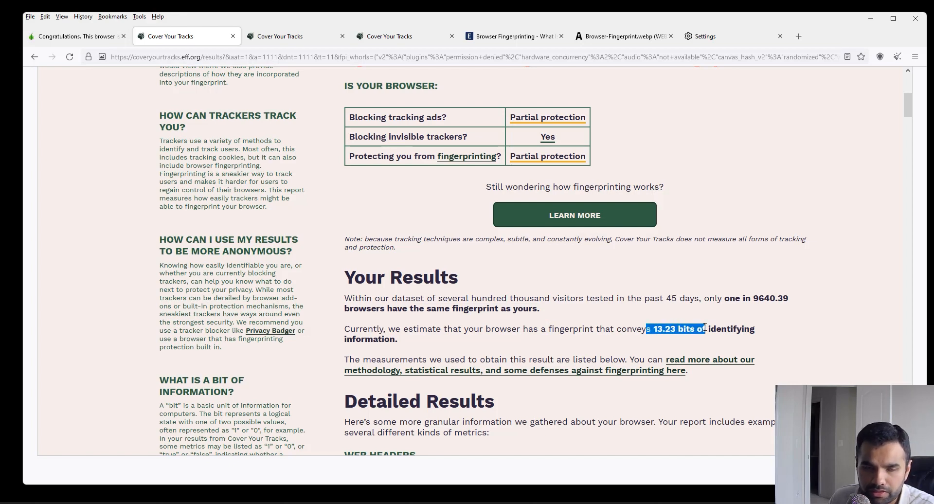
mouse_move(297, 36)
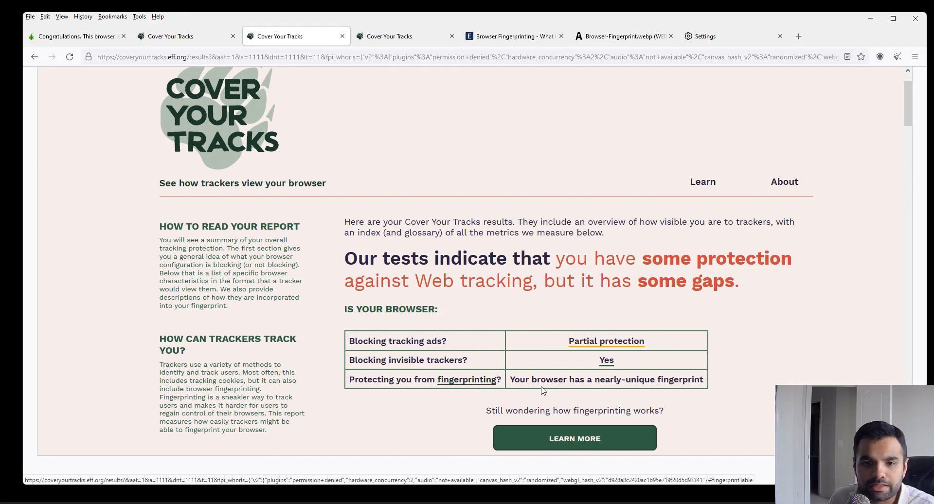
Step: Highlight the nearly-unique fingerprint's 15.76 bits of identifying information
drag(521, 379, 694, 380)
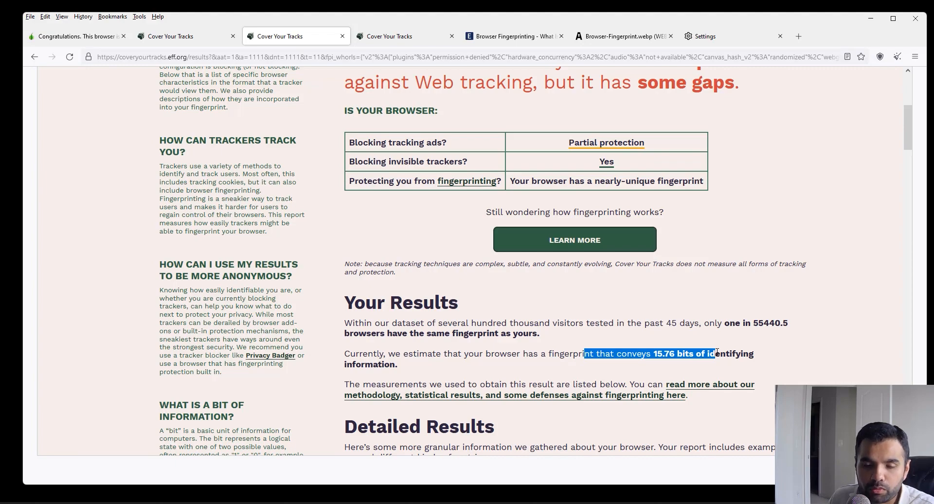
mouse_move(546, 175)
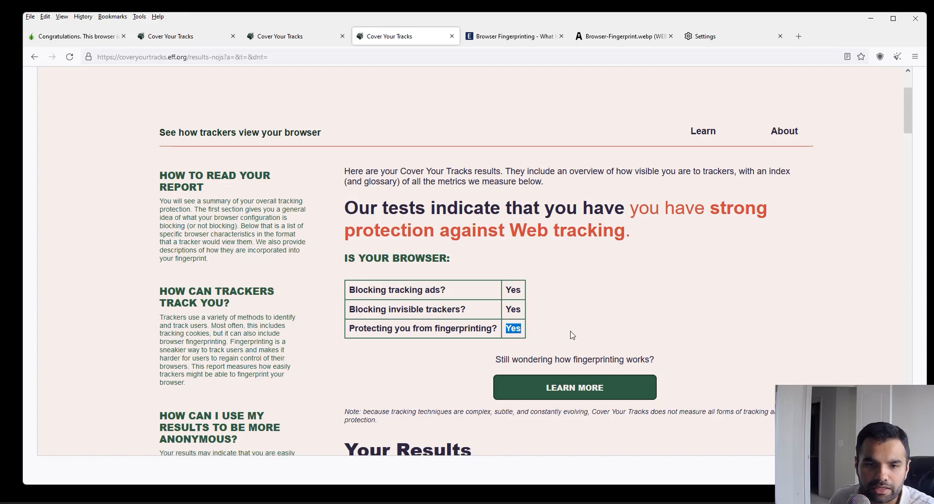
Step: Scroll to Your Results and highlight the 6.09 bits result
scroll(down, 3)
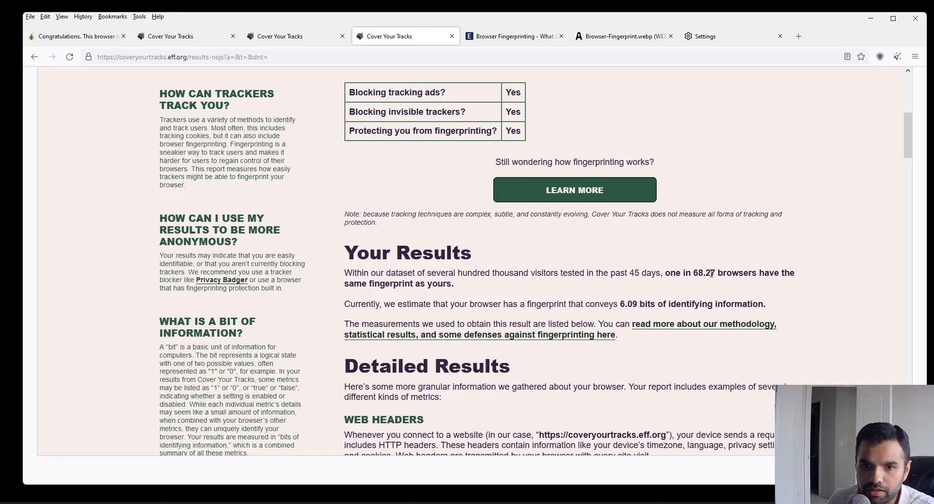
mouse_move(641, 292)
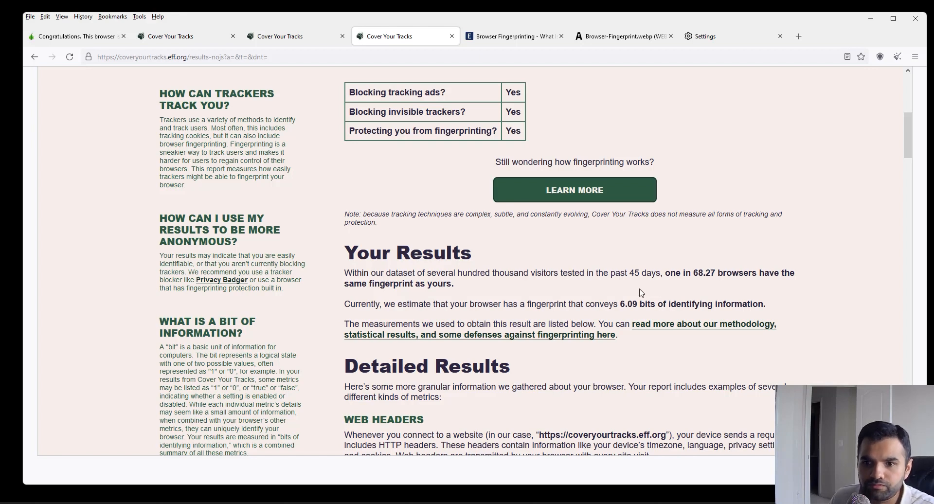
drag(590, 304, 655, 304)
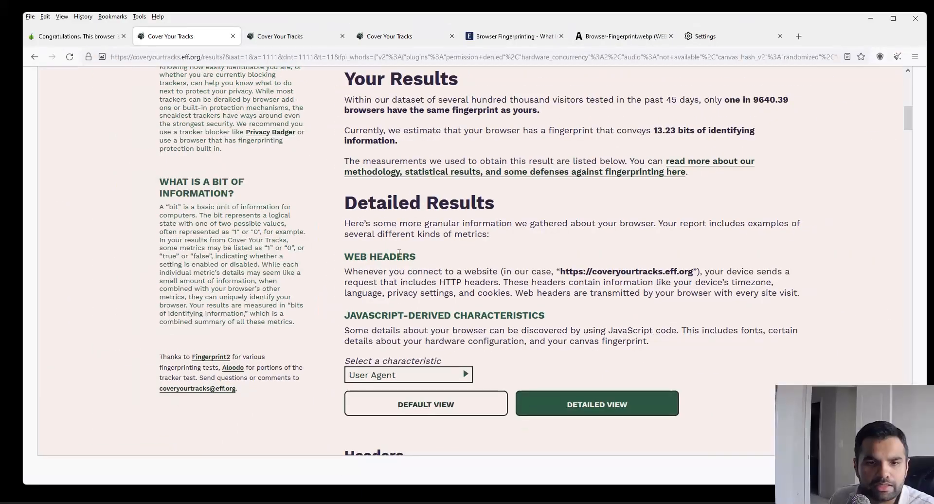
Step: Highlight the user agent (2.79), HTTP_ACCEPT (2.09) and plugin (1.19) bits values
scroll(down, 3)
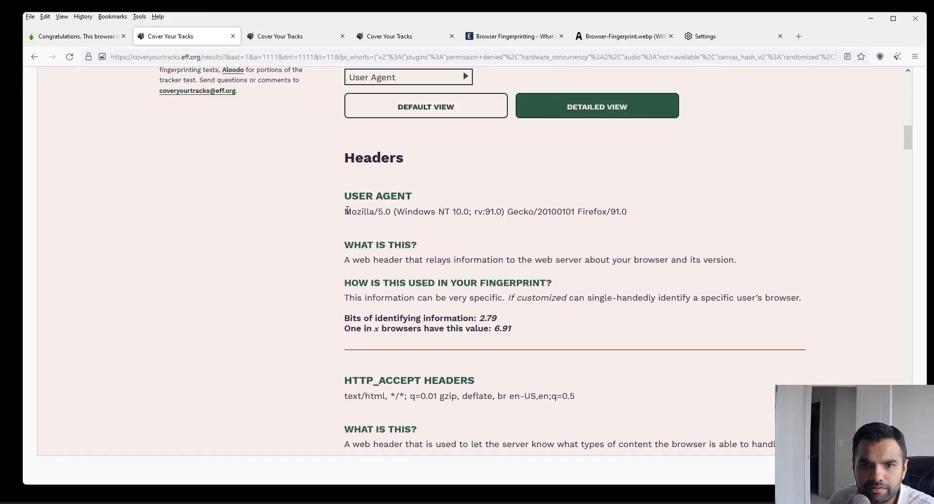
drag(344, 211, 627, 211)
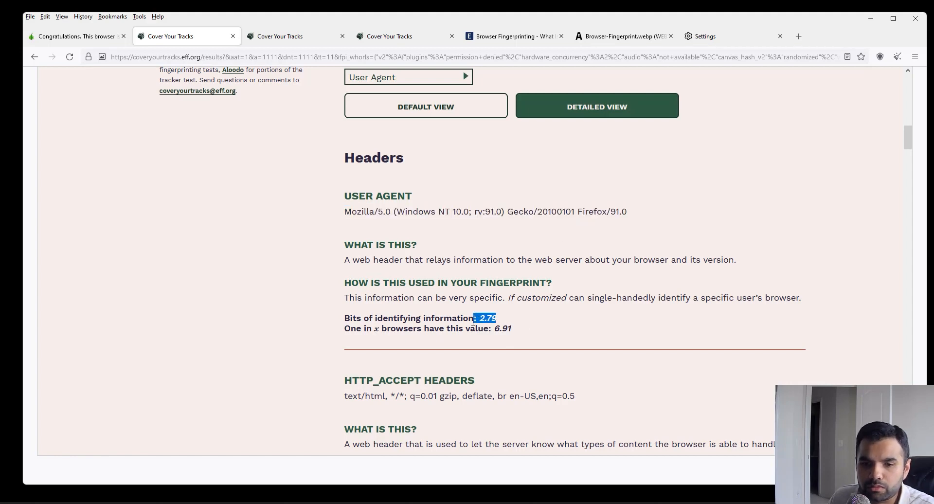
scroll(down, 3)
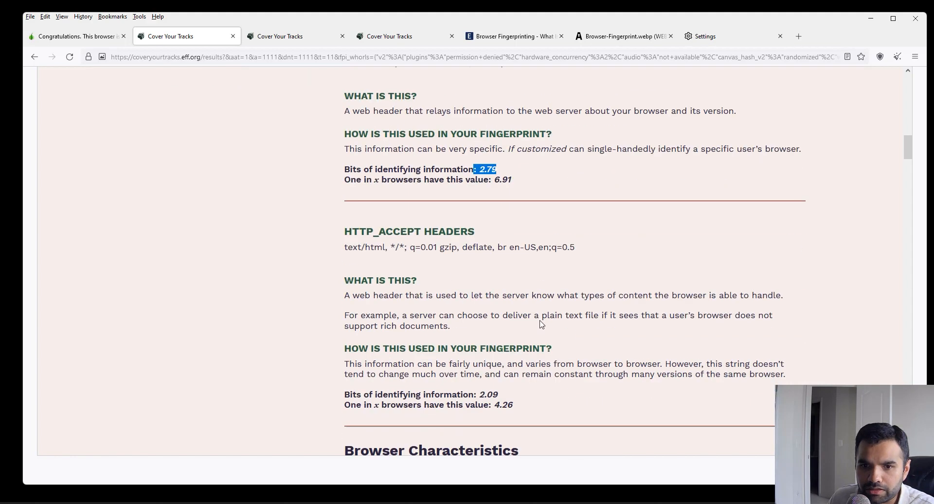
drag(345, 247, 575, 246)
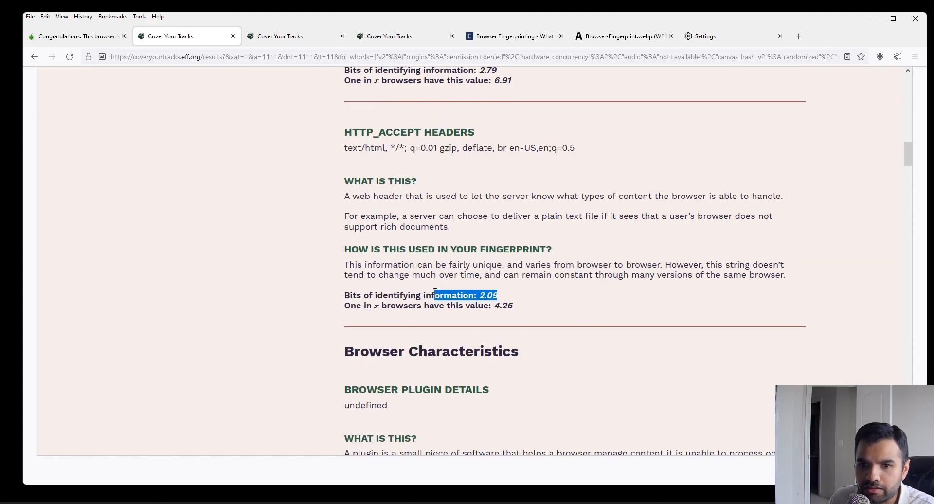
scroll(down, 3)
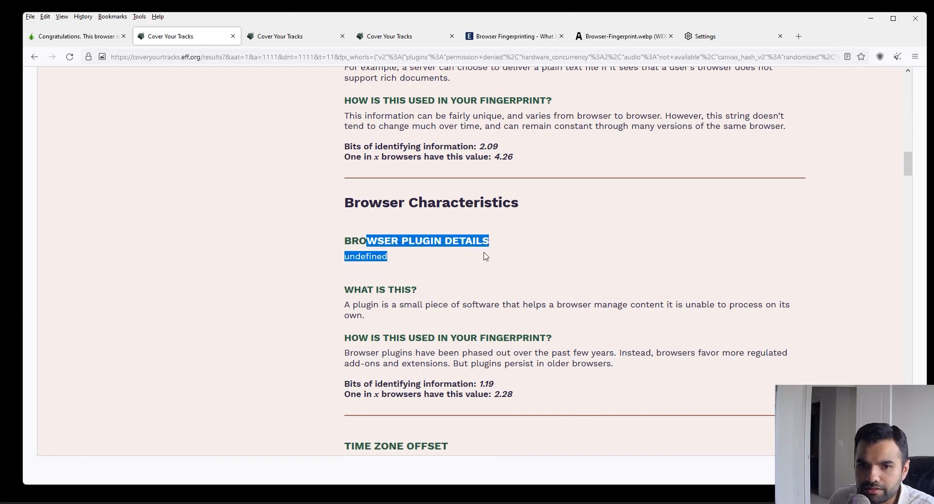
click(486, 266)
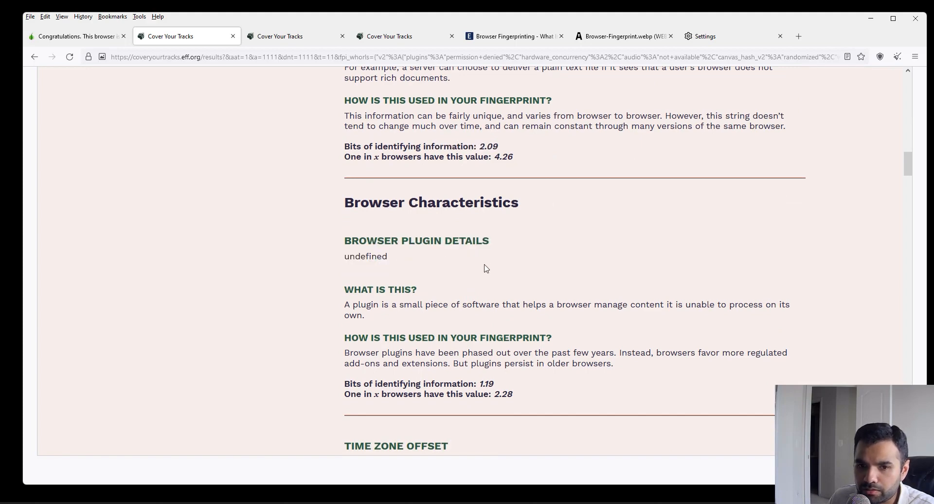
scroll(down, 3)
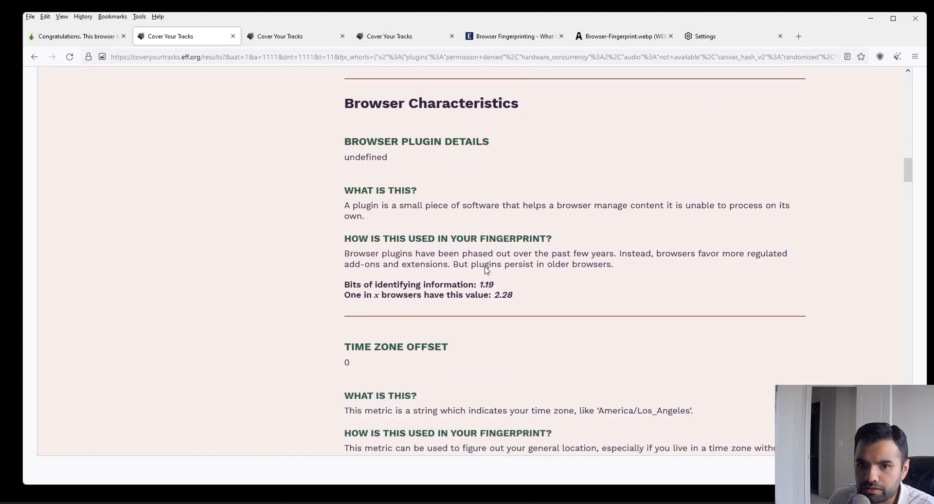
drag(443, 284, 483, 284)
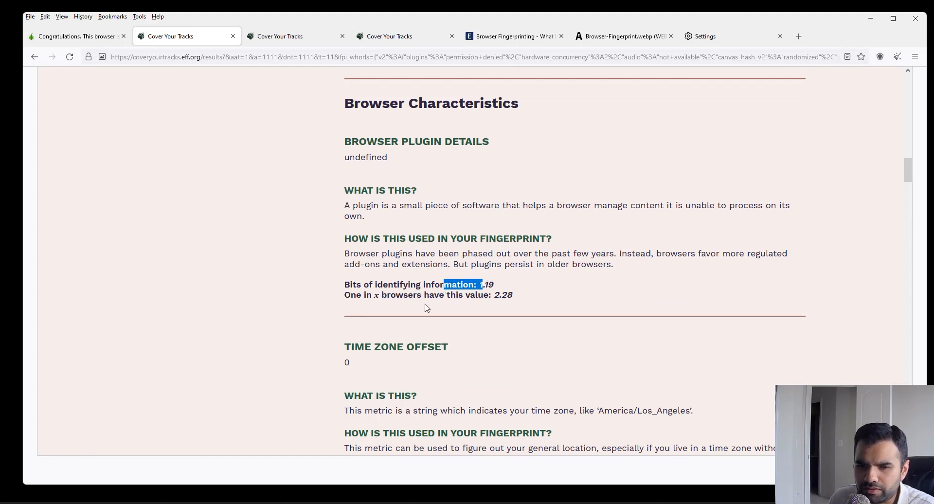
Step: Highlight the general location phrase and the screen size's 11.49 bits value
scroll(down, 3)
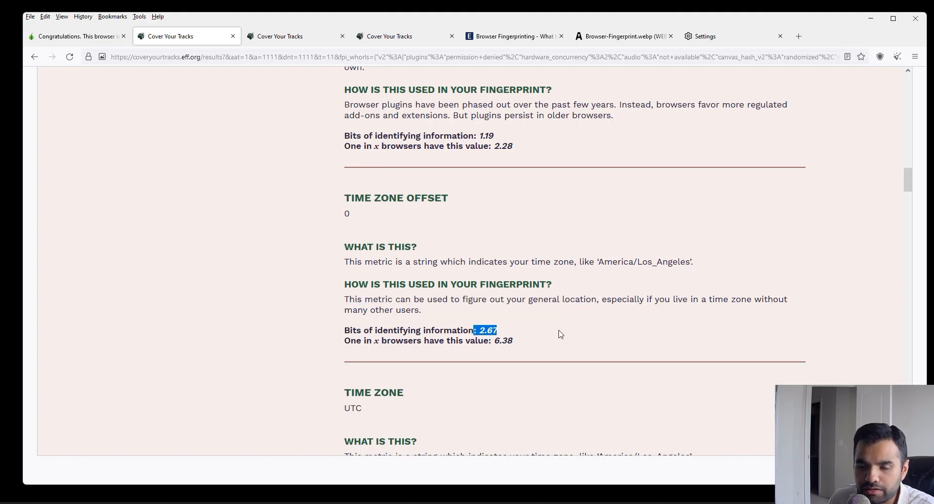
scroll(down, 3)
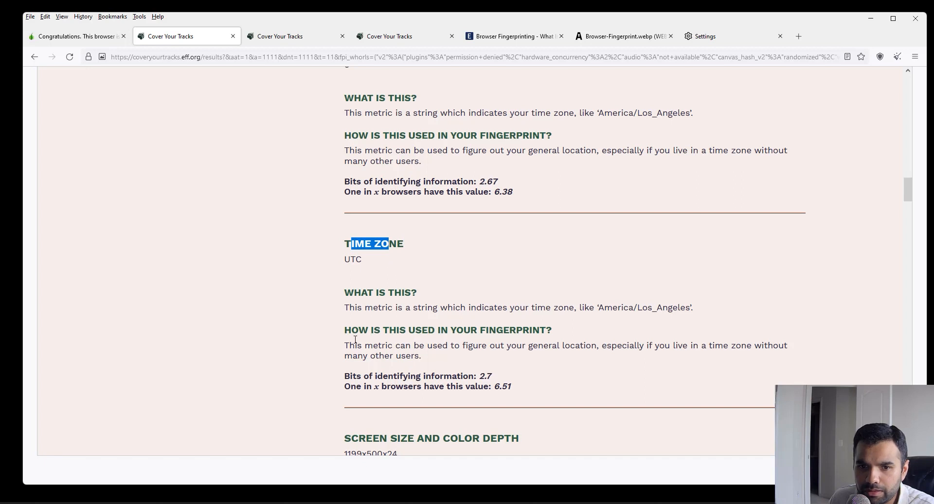
drag(559, 344, 663, 345)
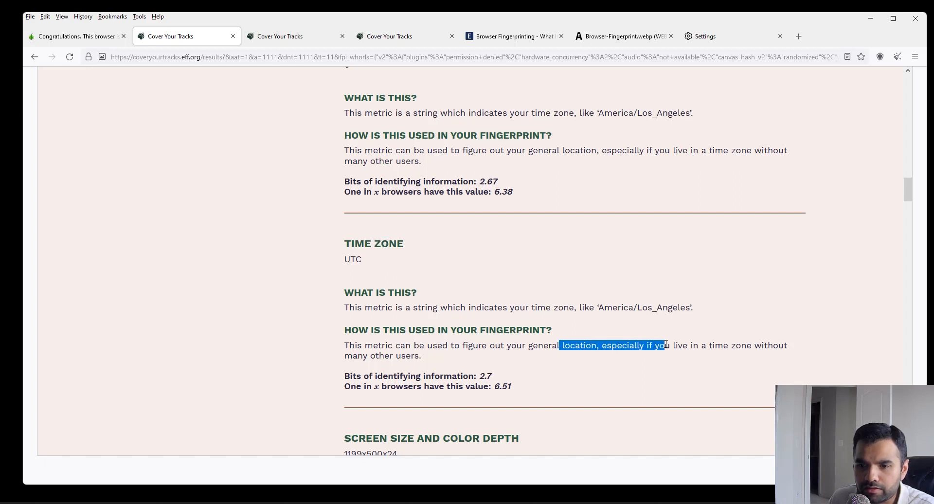
drag(663, 345, 676, 345)
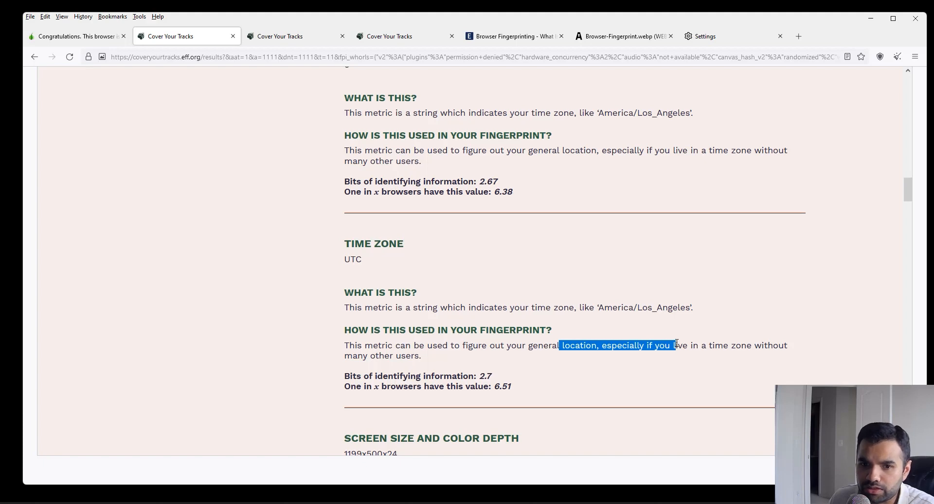
scroll(down, 3)
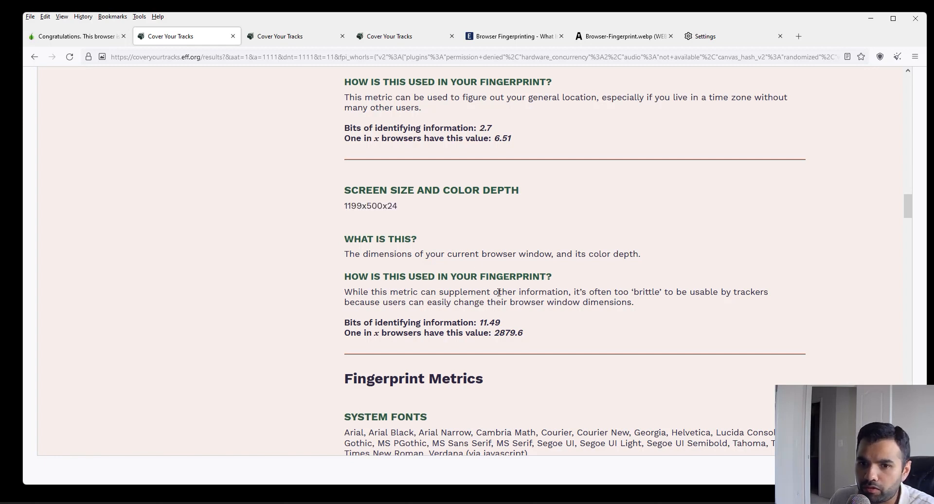
drag(422, 322, 500, 323)
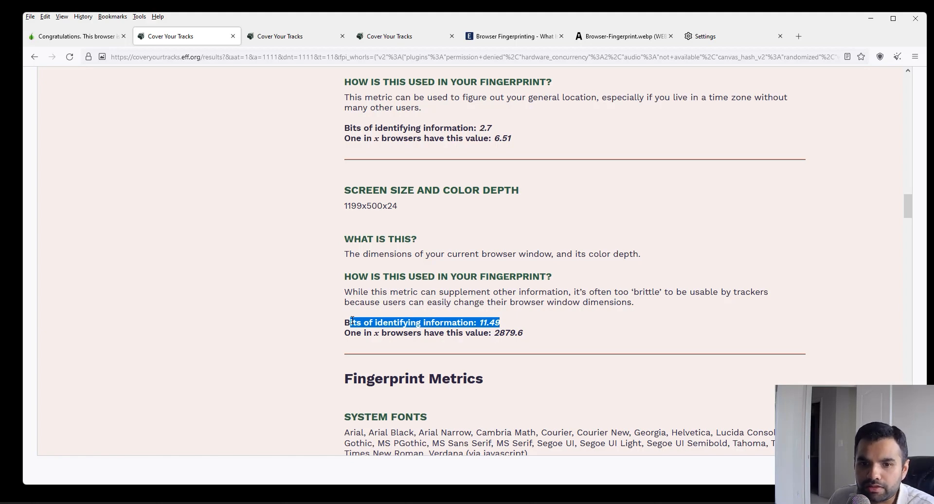
Step: Scroll the detailed results down to touch support and Ad Blocker Used
scroll(down, 3)
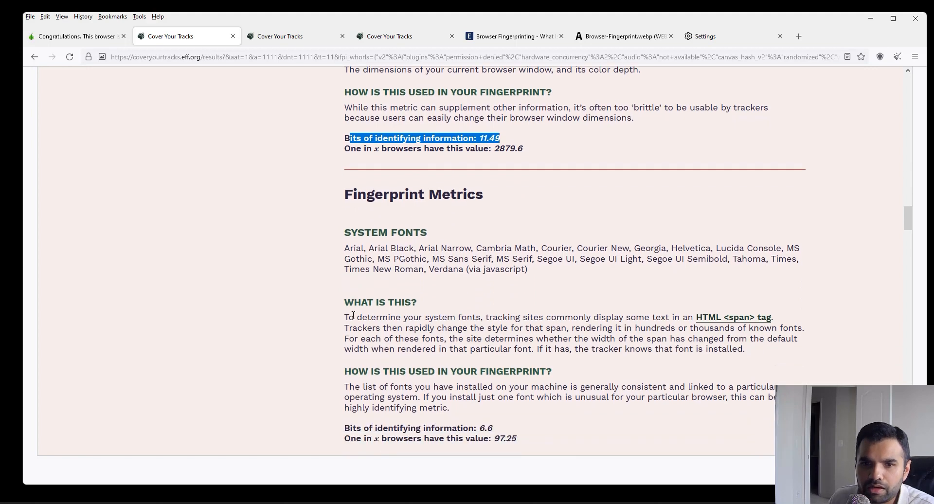
scroll(down, 3)
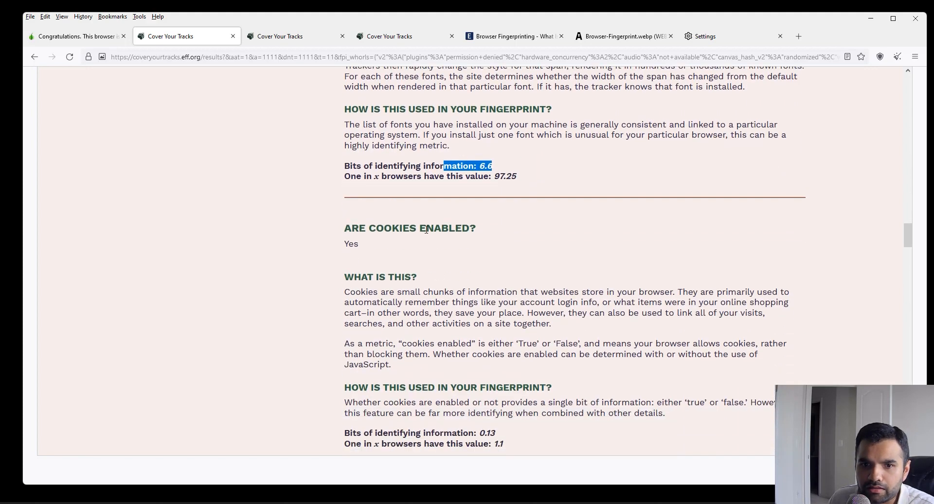
scroll(down, 3)
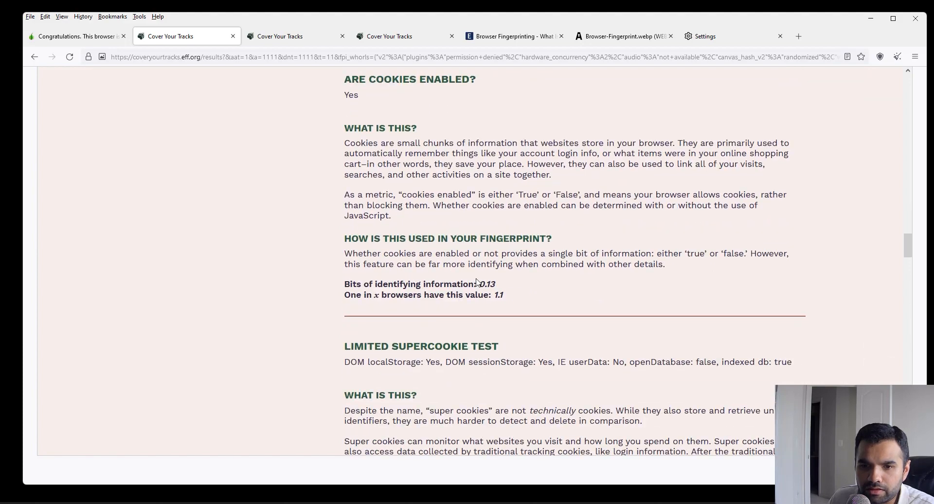
scroll(down, 3)
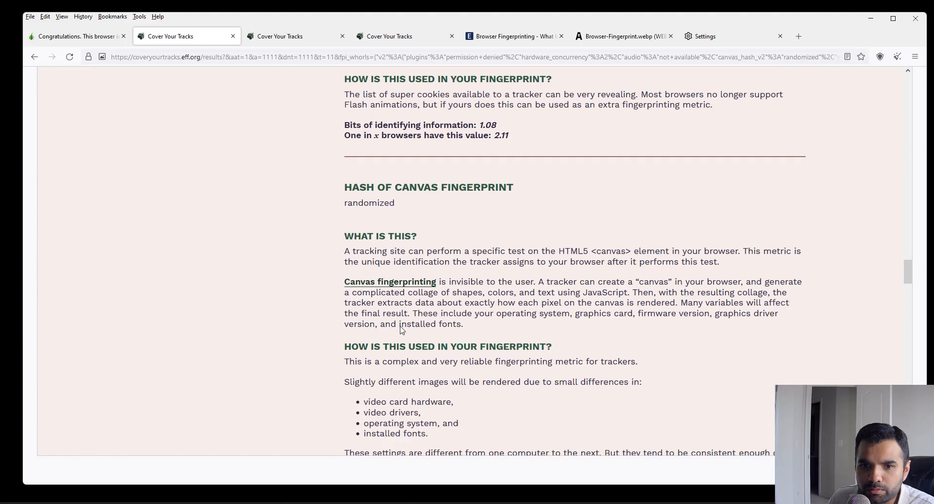
scroll(down, 3)
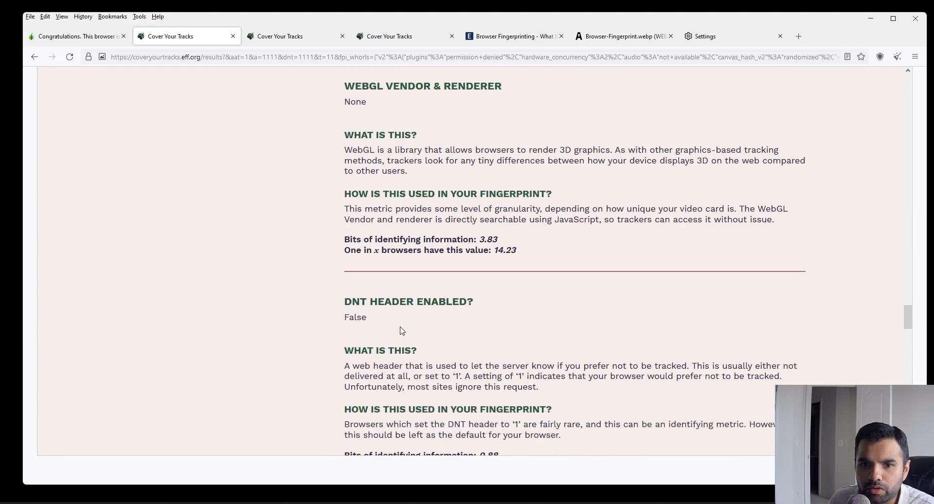
scroll(down, 3)
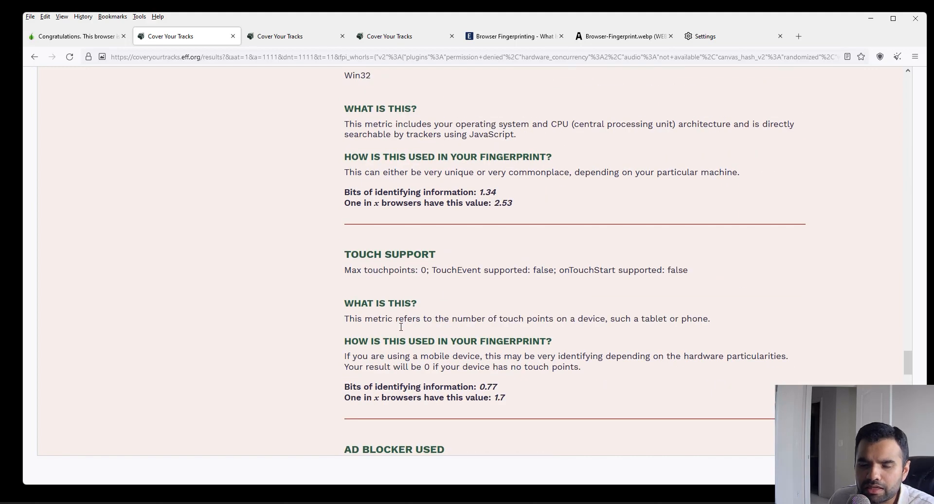
scroll(down, 3)
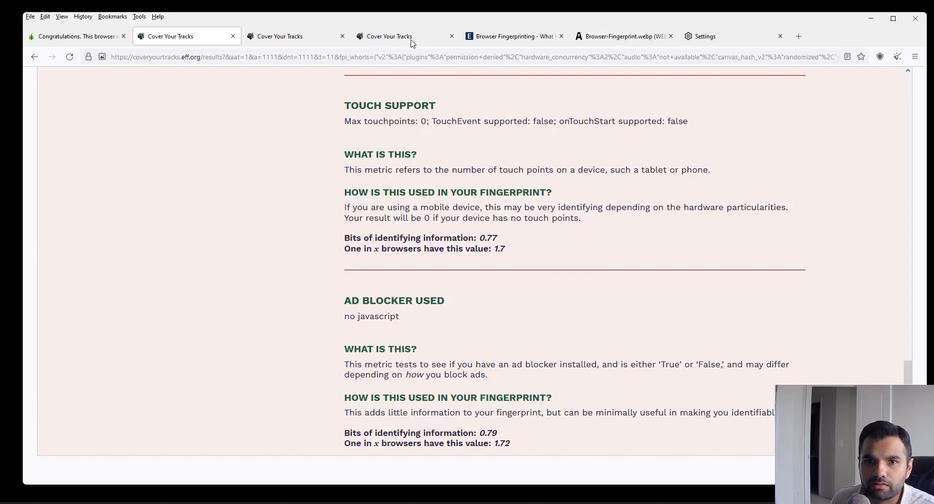
Step: Open the third Cover Your Tracks report and scroll its no-JavaScript details to the canvas hash
click(397, 36)
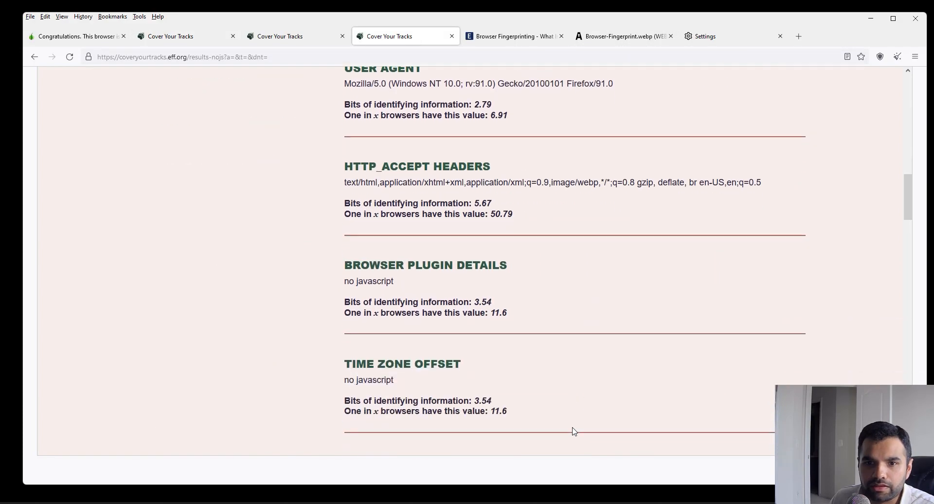
scroll(down, 3)
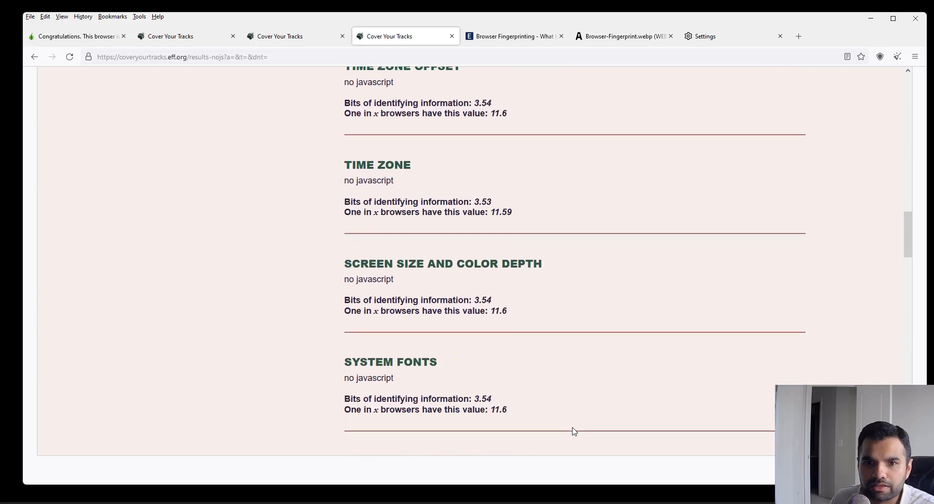
scroll(down, 3)
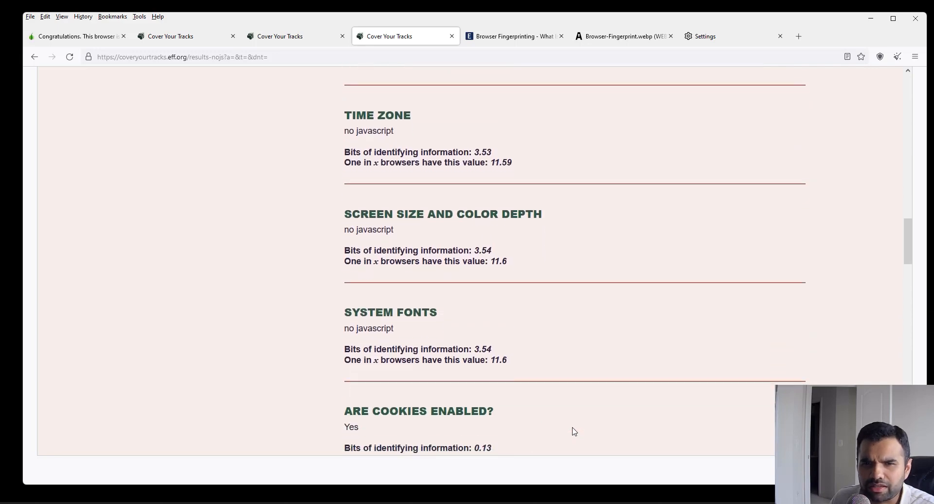
mouse_move(529, 303)
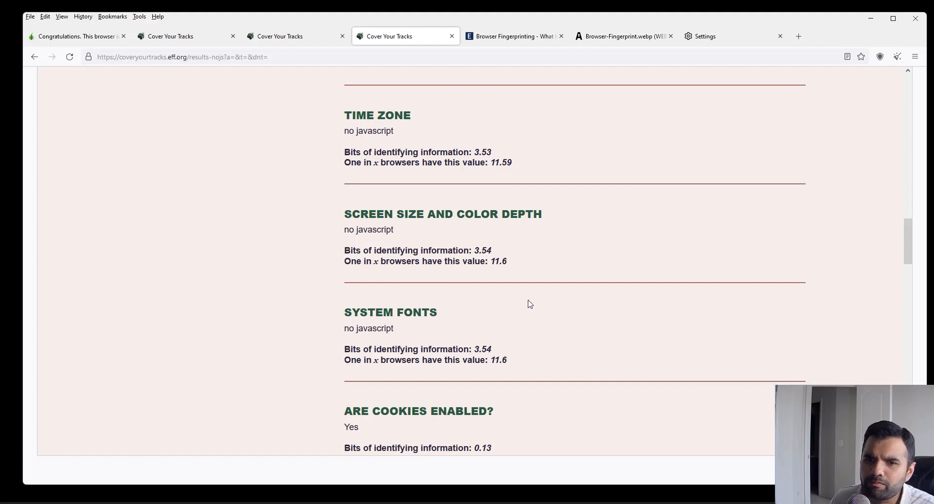
mouse_move(403, 330)
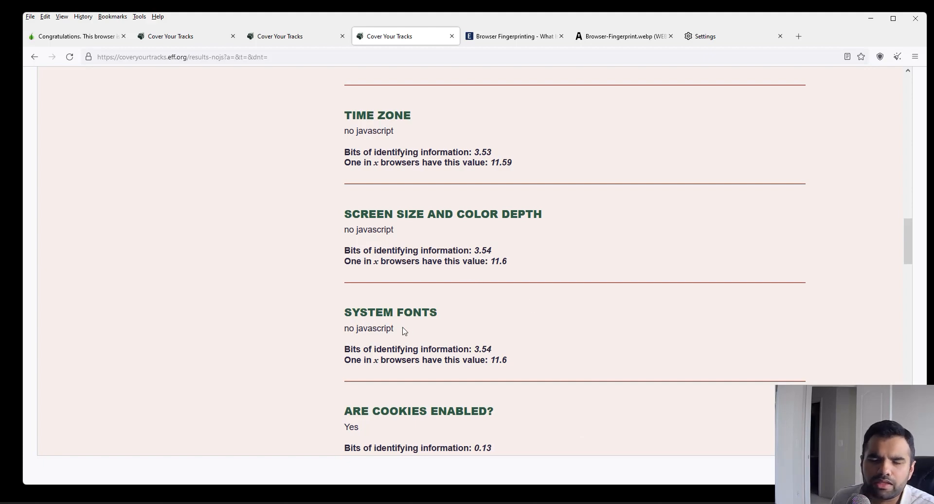
scroll(down, 3)
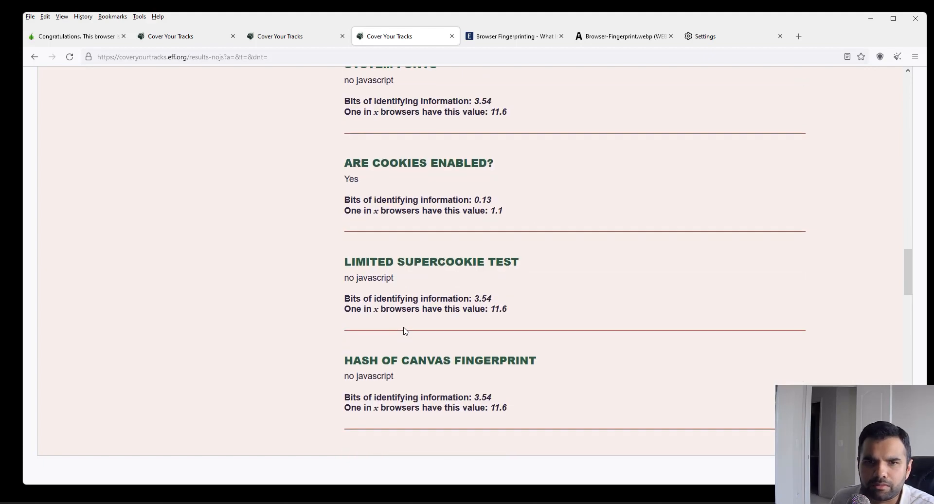
Step: On the settings page, switch Security Level to Standard, then back to Safest
click(706, 36)
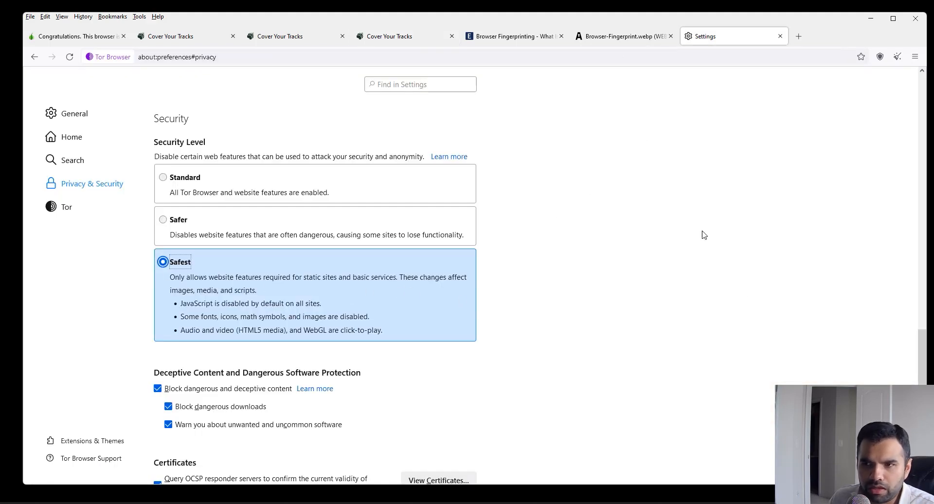
mouse_move(730, 140)
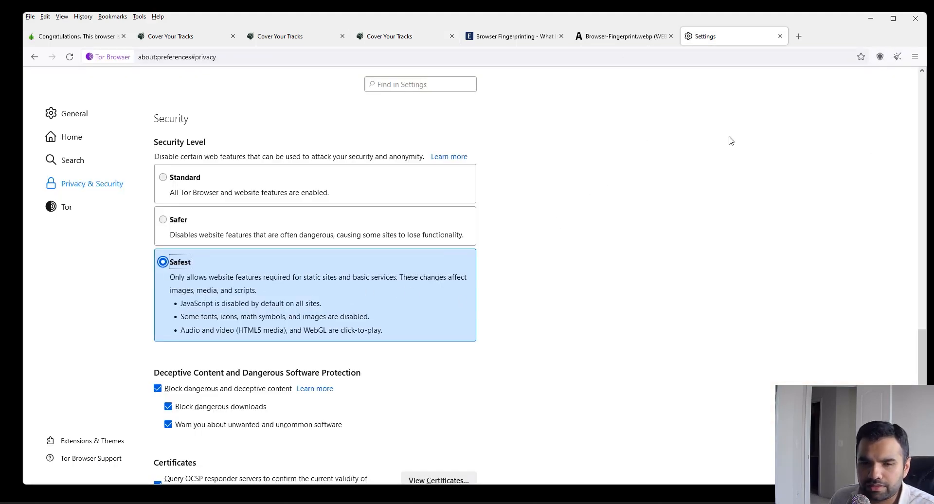
click(163, 177)
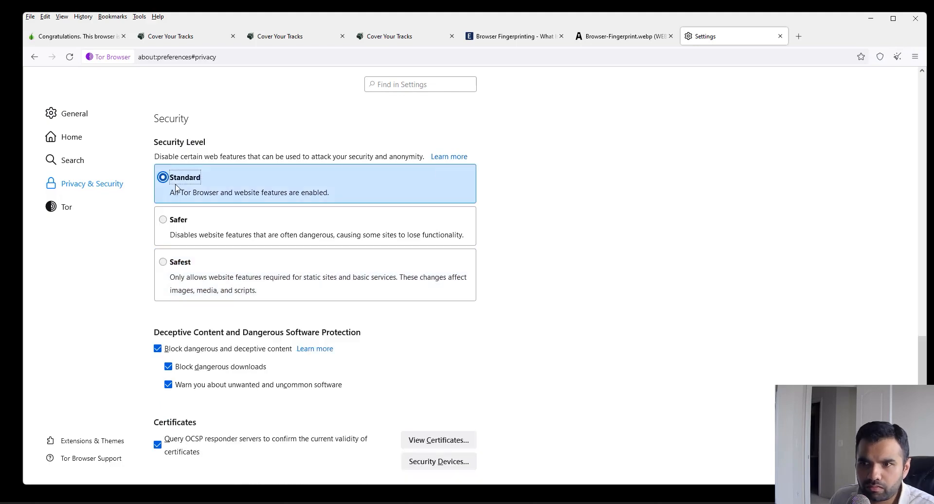
mouse_move(179, 226)
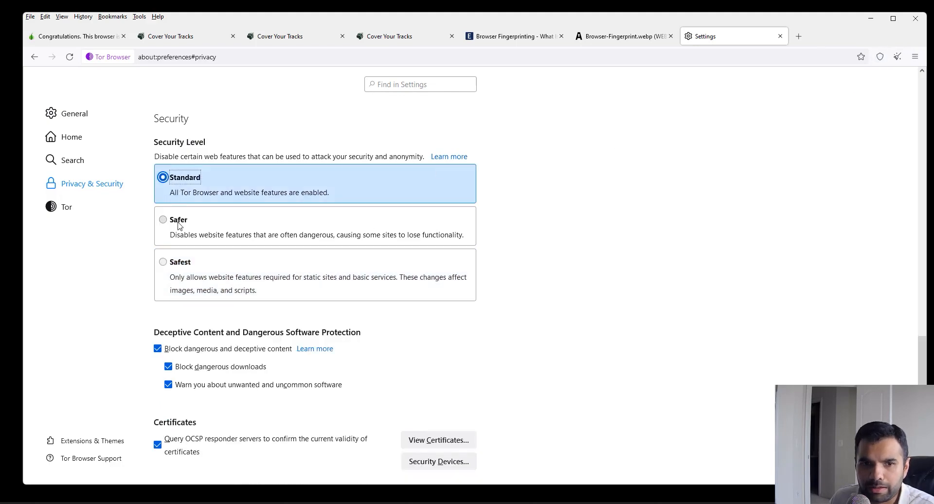
click(163, 219)
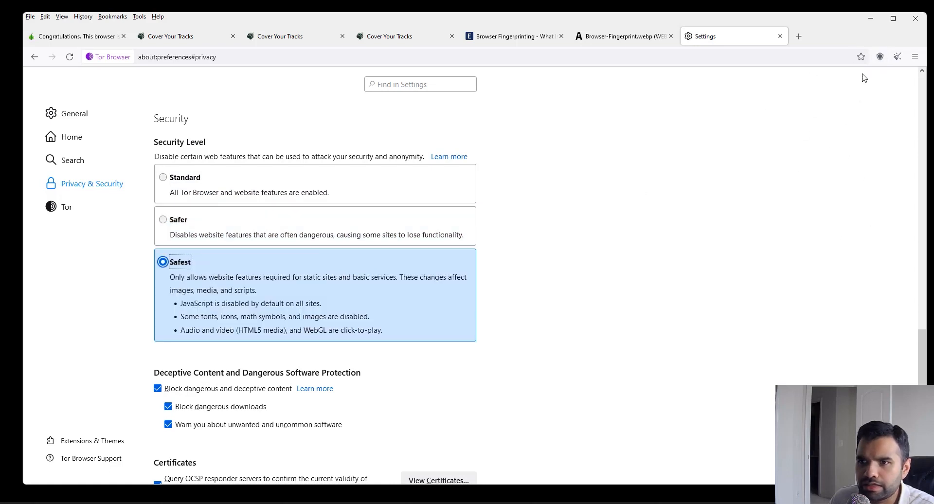
mouse_move(554, 247)
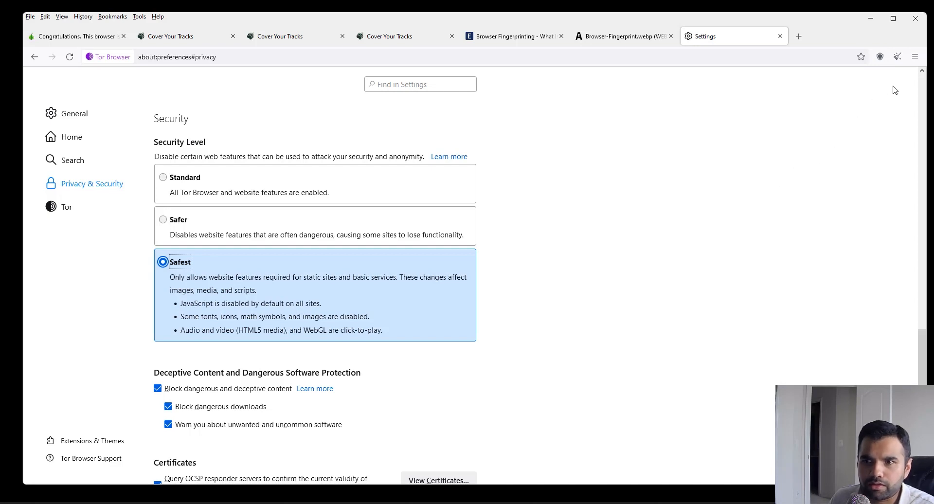
mouse_move(803, 267)
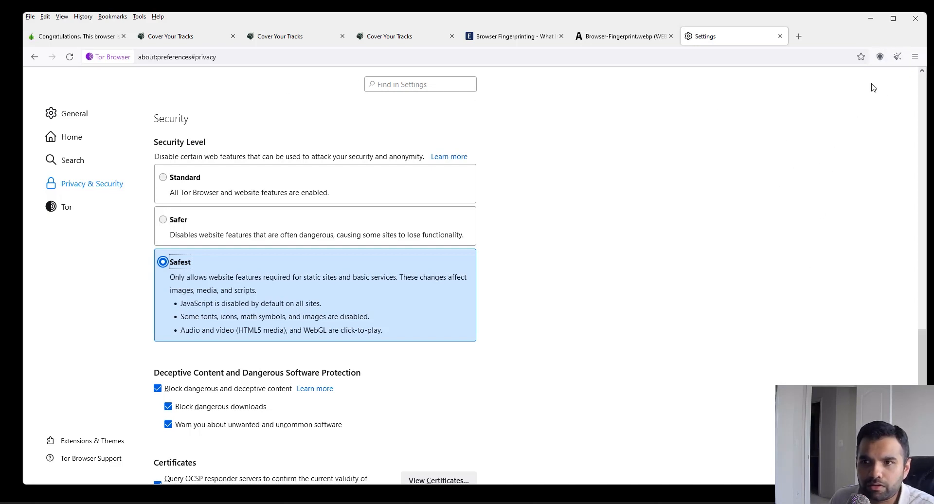
Step: Check the toolbar shield popup confirming the Safest security level
click(879, 57)
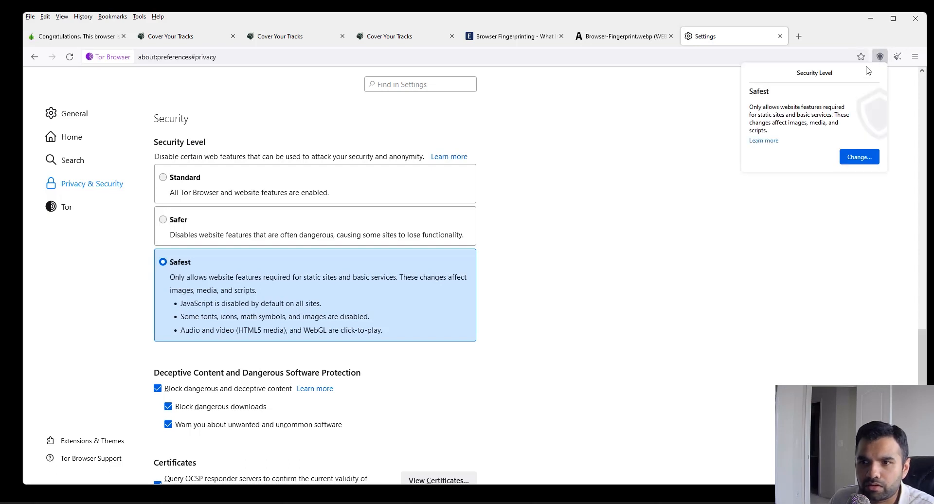
mouse_move(785, 103)
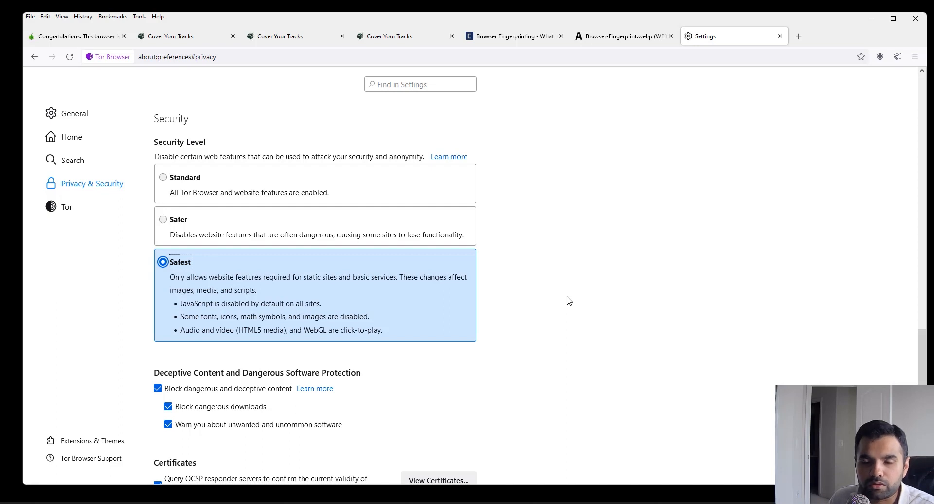
mouse_move(245, 300)
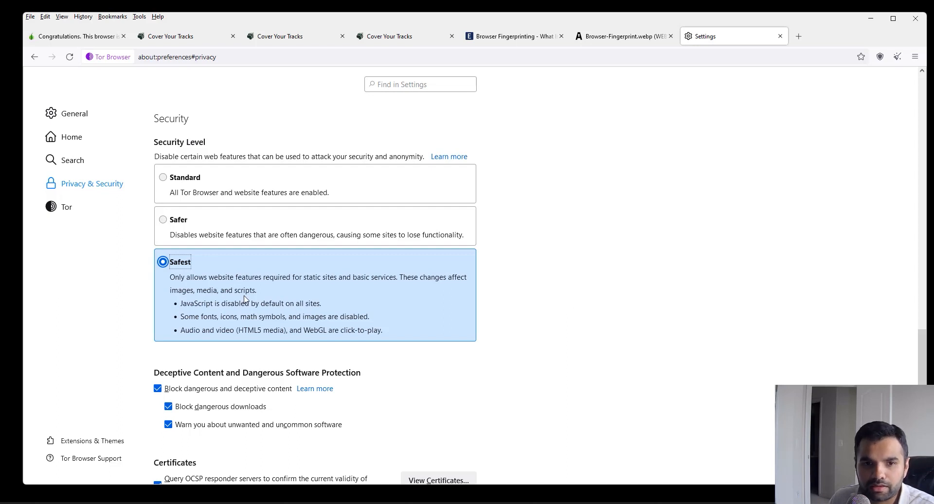
mouse_move(741, 276)
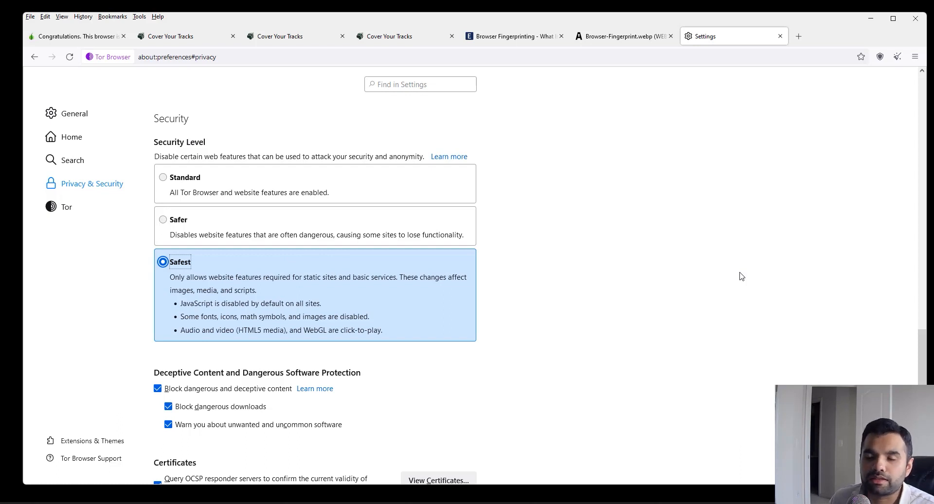
mouse_move(716, 197)
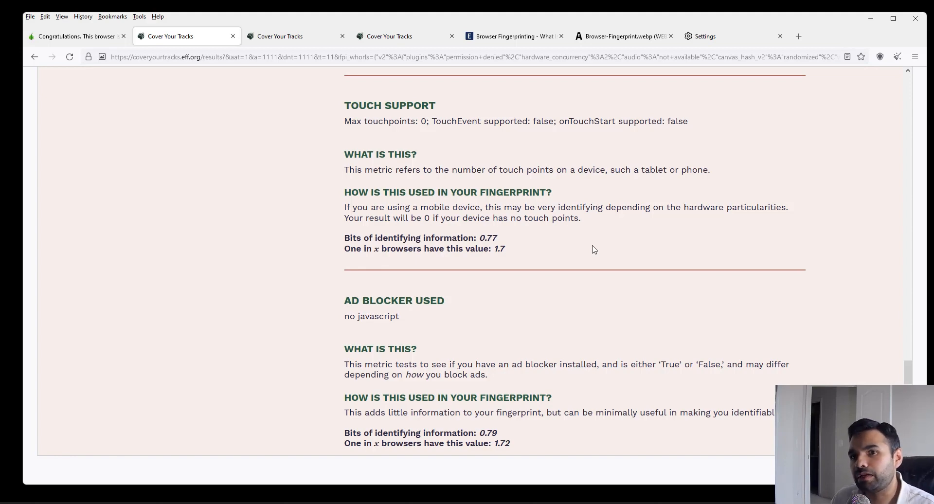
Step: Scroll the fingerprinting article and highlight the 'Special Privacy Software and Extensions' heading
click(513, 36)
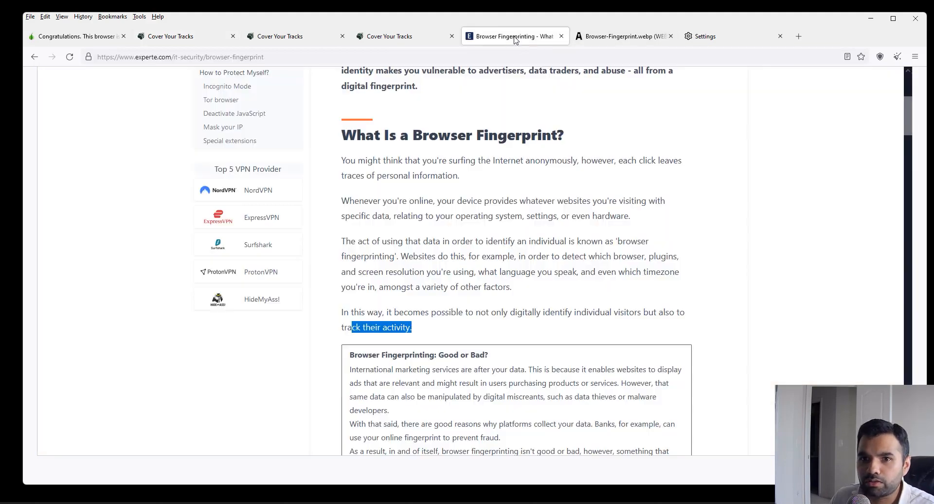
scroll(down, 3)
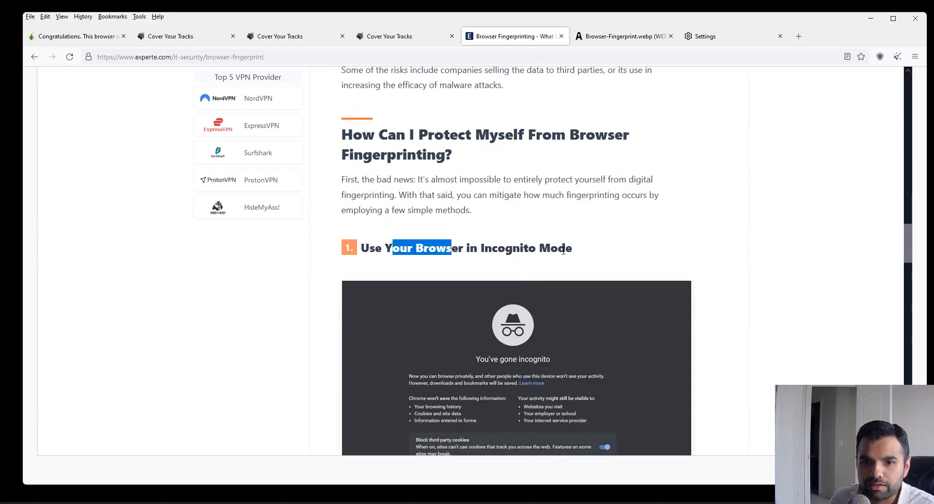
scroll(down, 3)
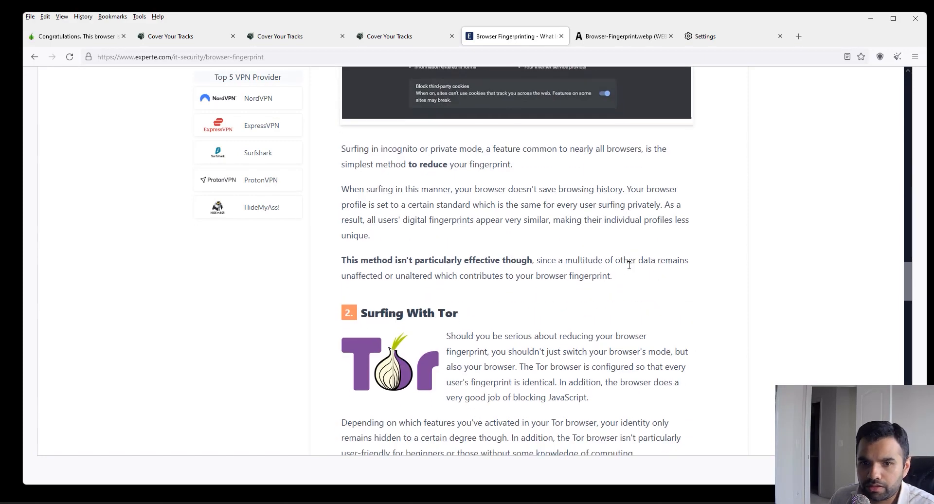
scroll(down, 3)
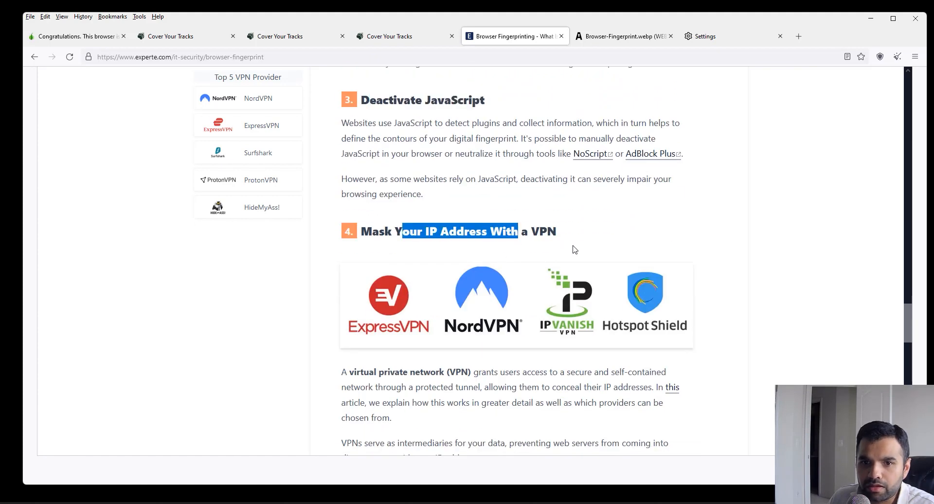
scroll(down, 3)
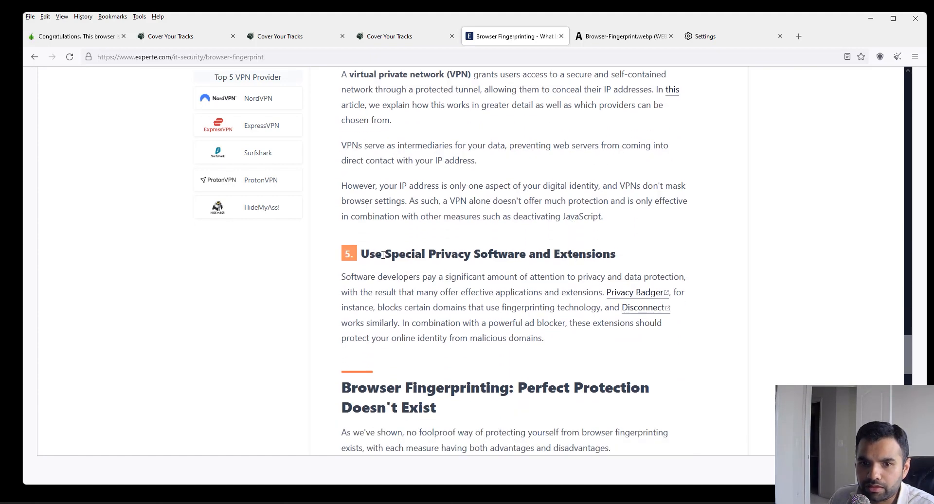
drag(384, 253, 475, 253)
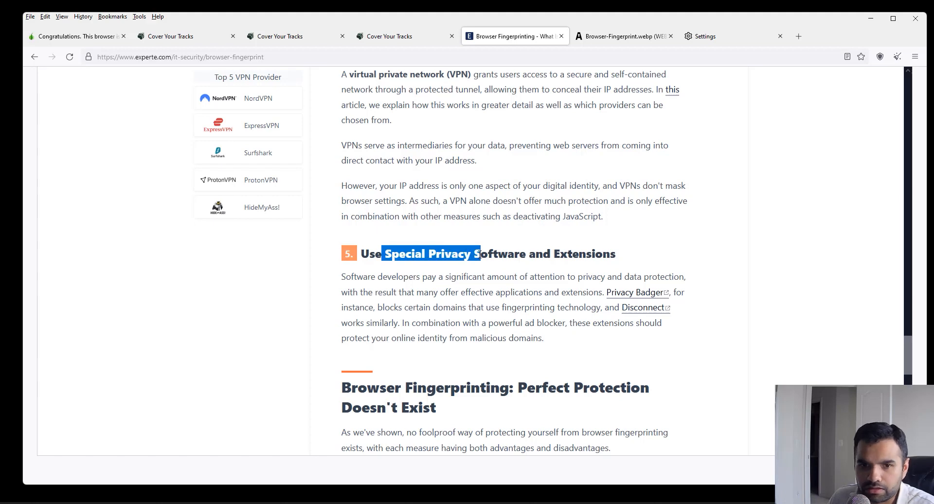
drag(474, 253, 527, 253)
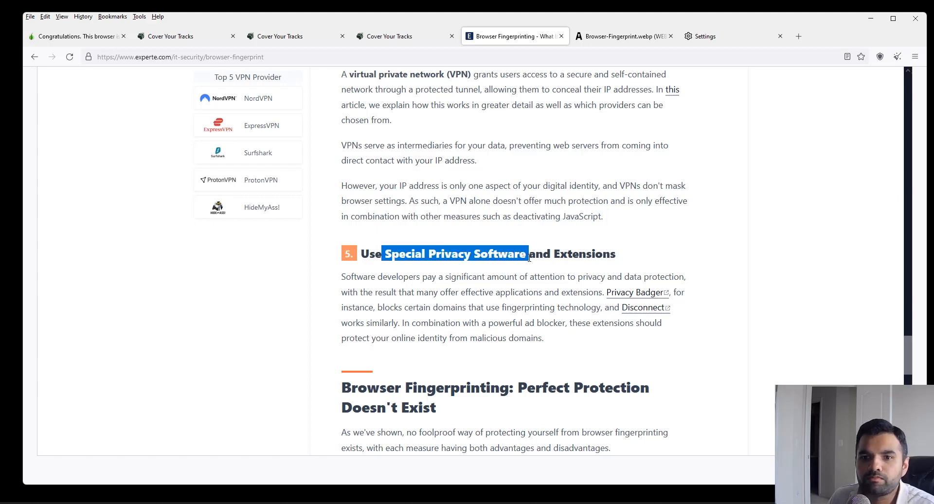
drag(527, 253, 605, 253)
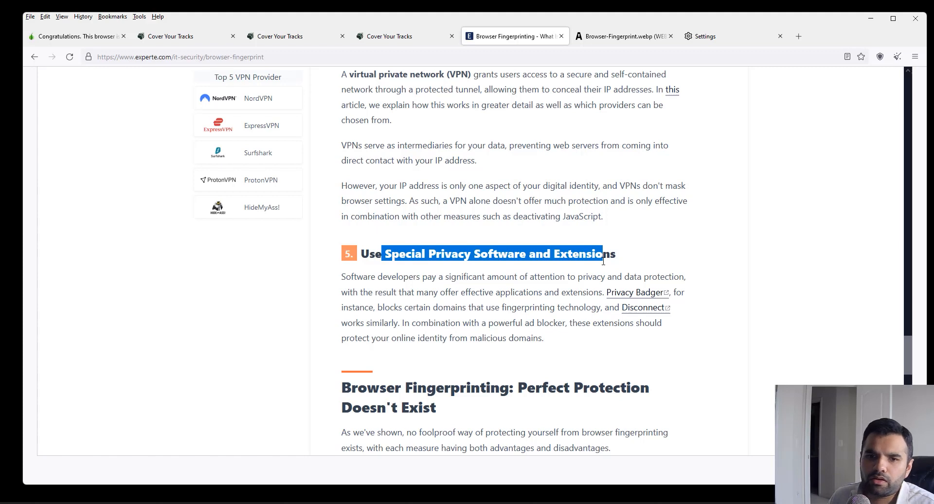